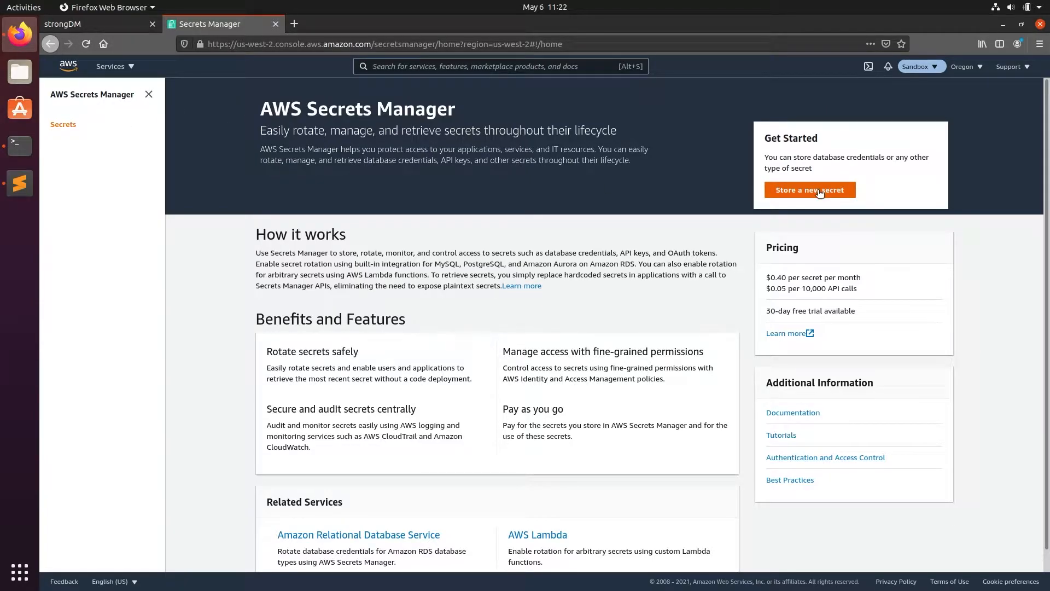
- Start the Store a new secret wizard from the Secrets Manager home page
left_click(810, 189)
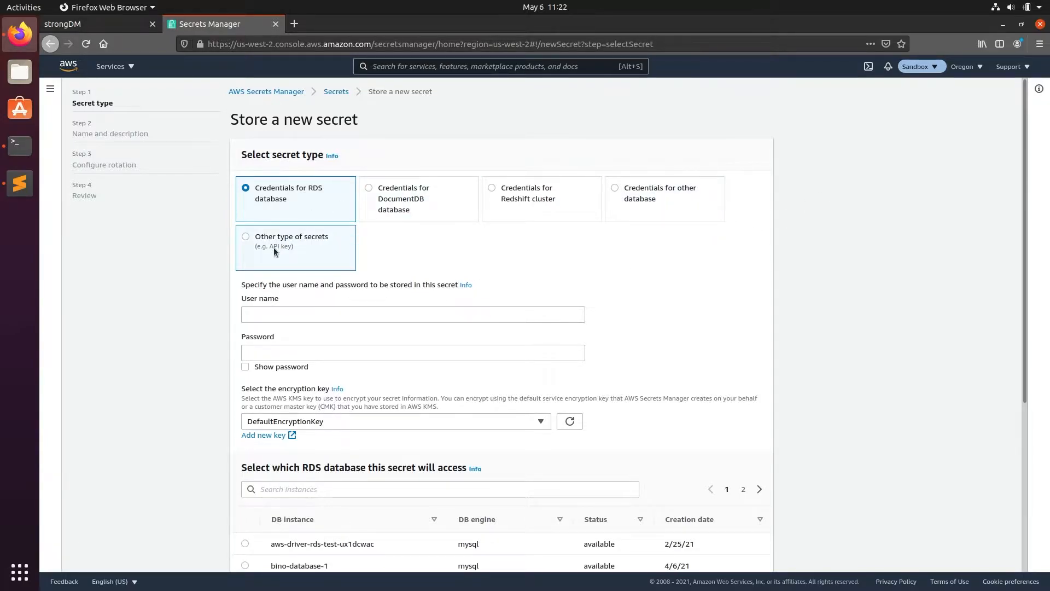
- Choose 'Other type of secrets' and enter key username with value sdm
left_click(246, 237)
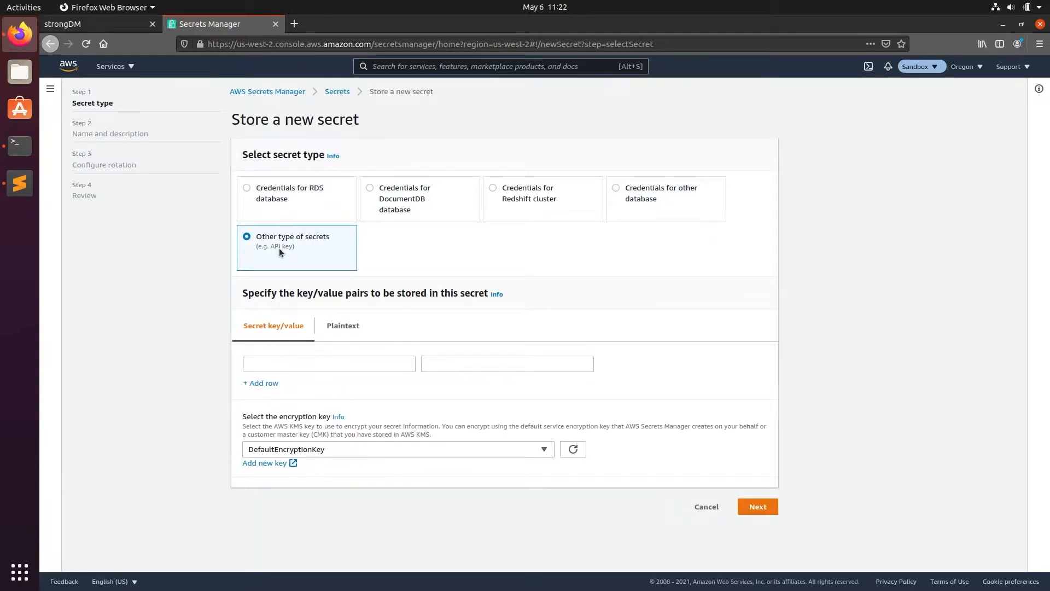
left_click(328, 364)
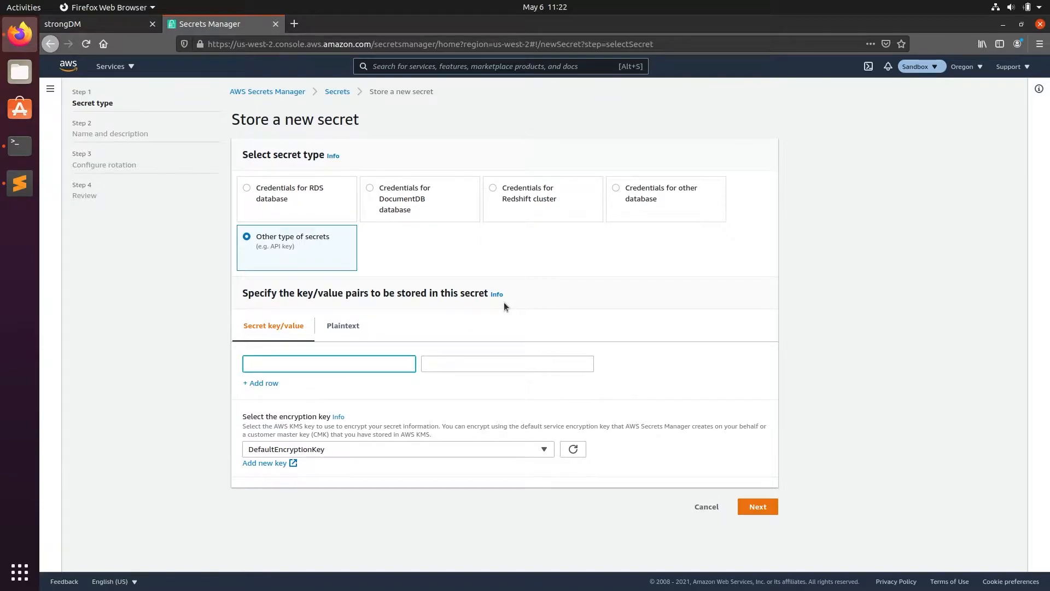
type("username")
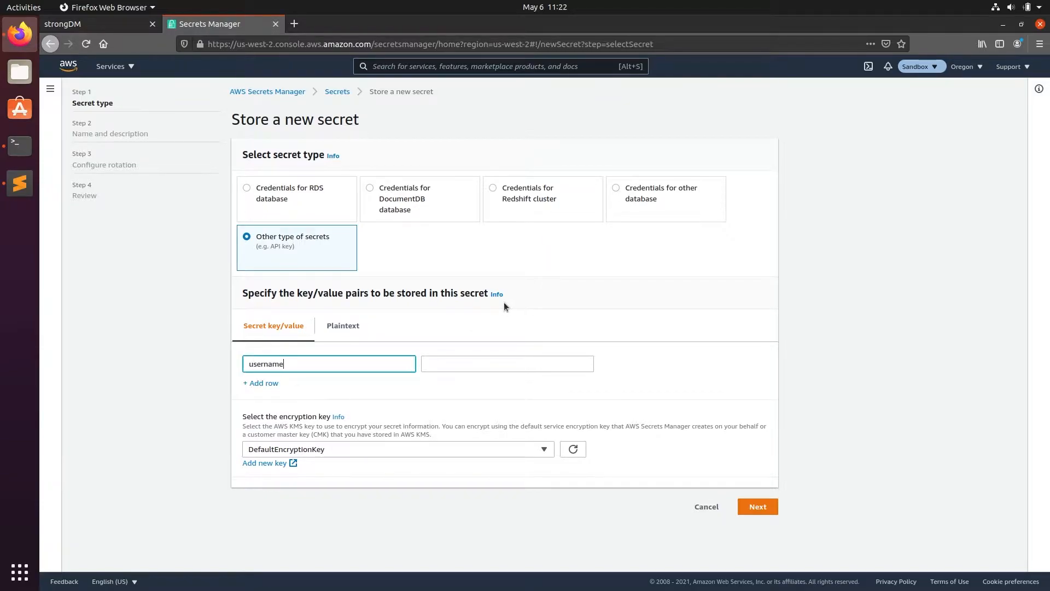
type("sdm")
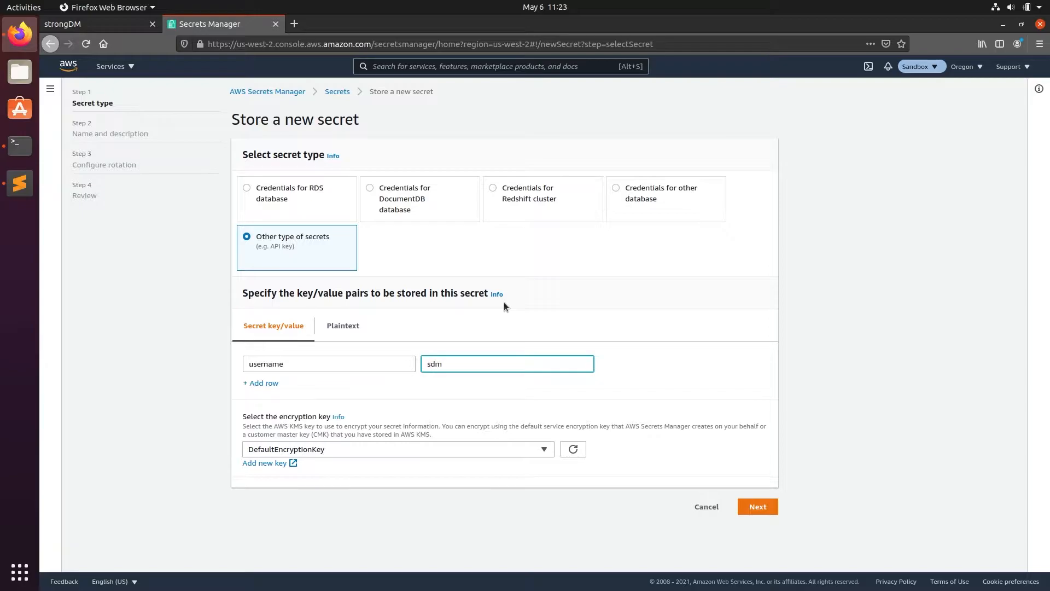
left_click(260, 383)
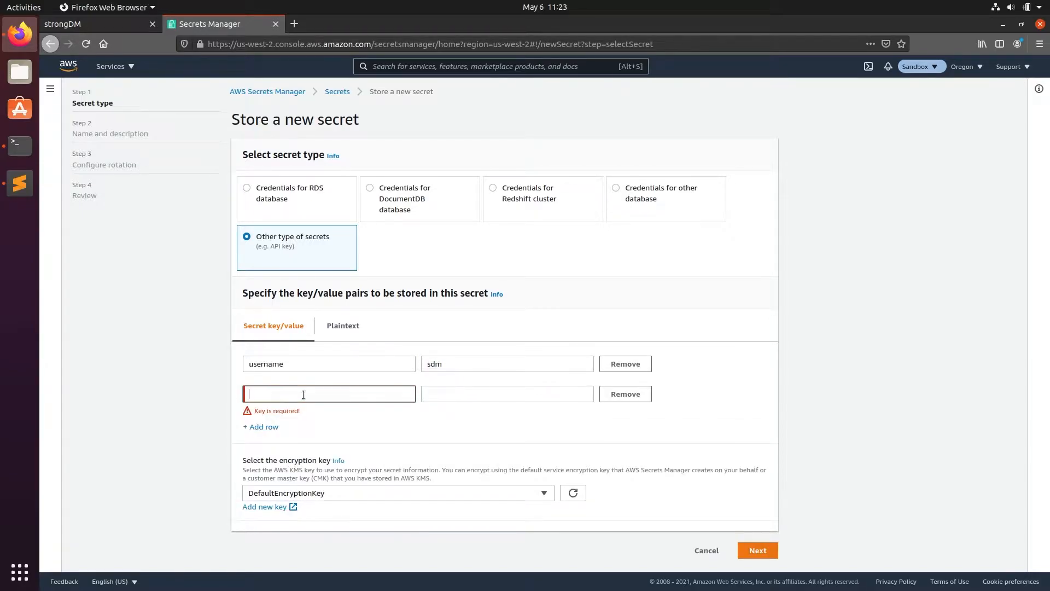
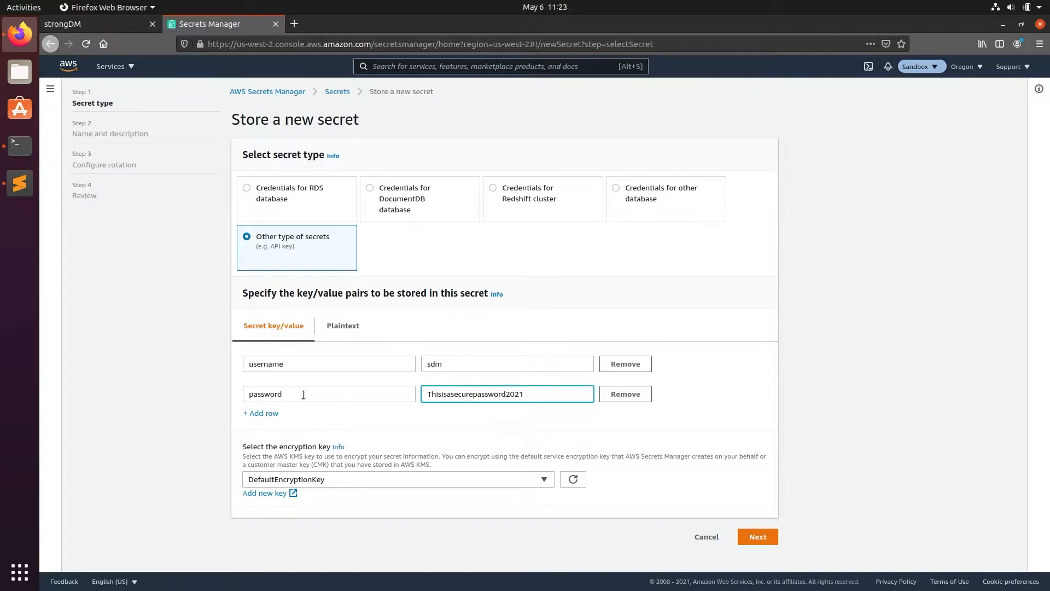
mouse_move(746, 532)
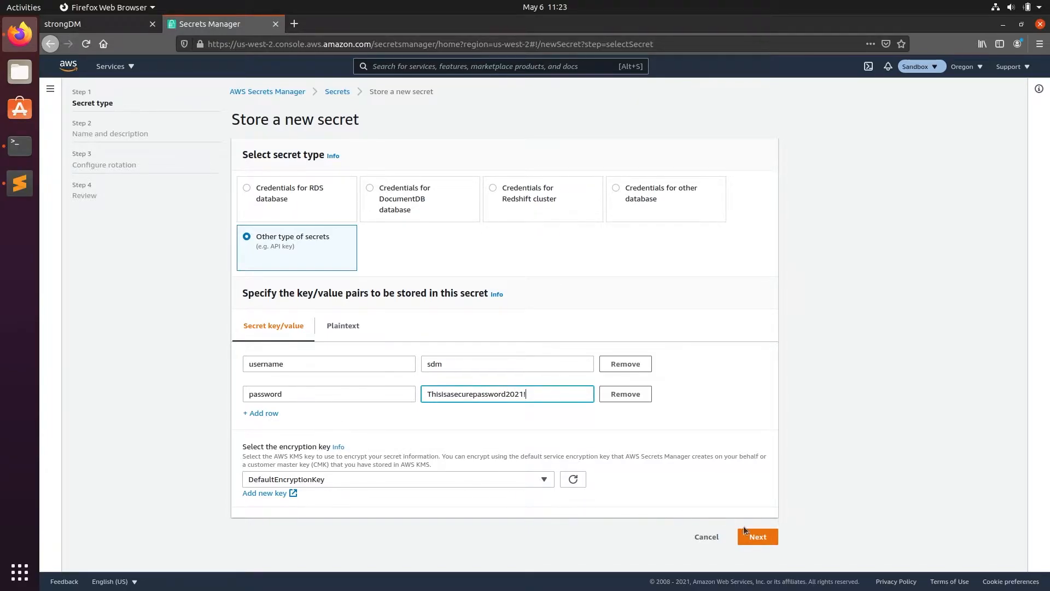
- Name the secret sdm/psql and continue to the rotation settings
left_click(758, 536)
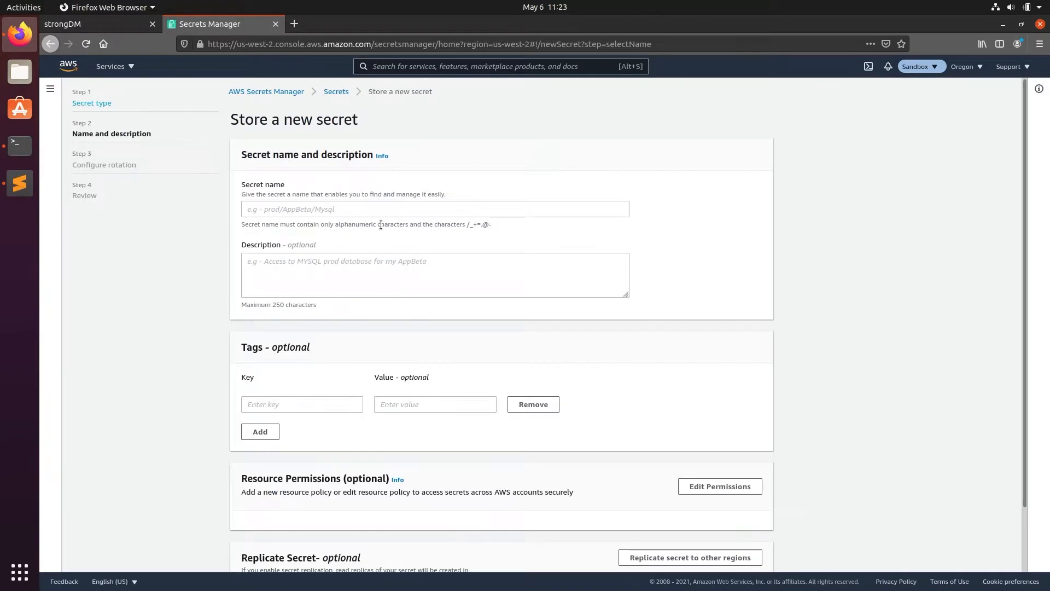
type("sd")
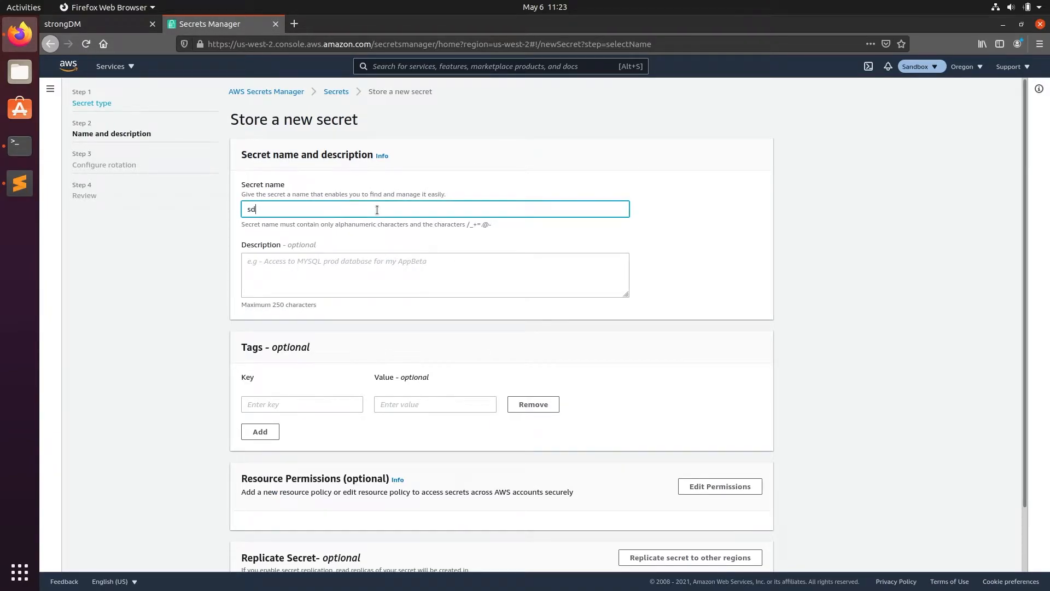
type("m/")
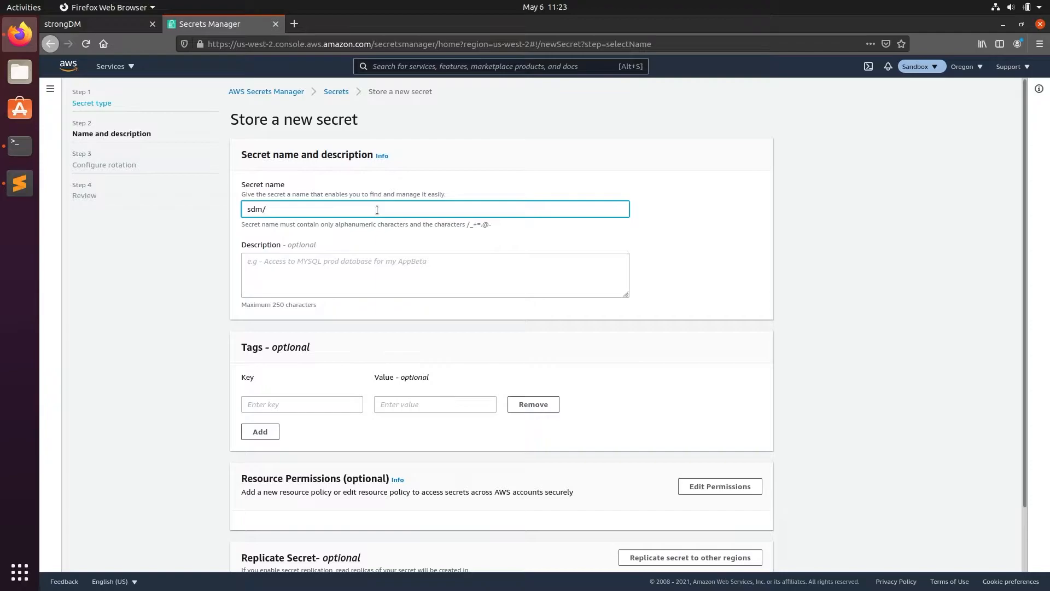
type("psql")
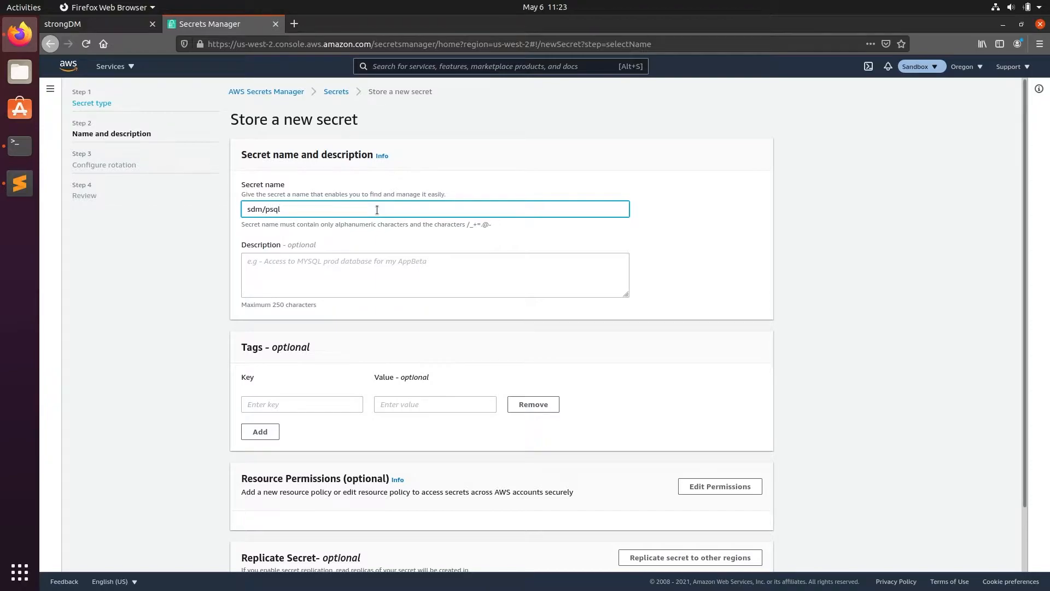
scroll("down", 3)
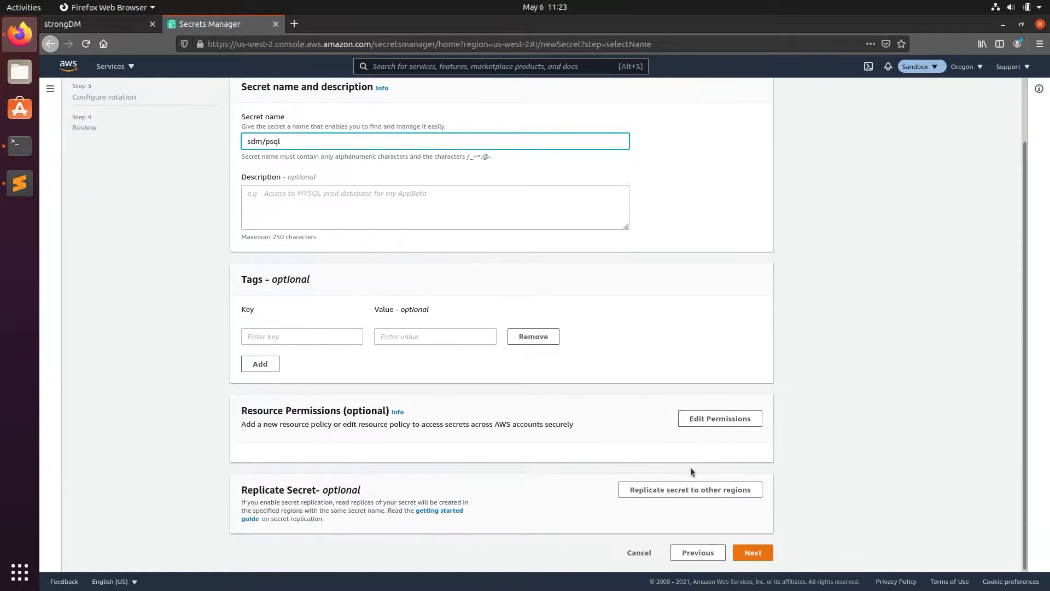
left_click(751, 552)
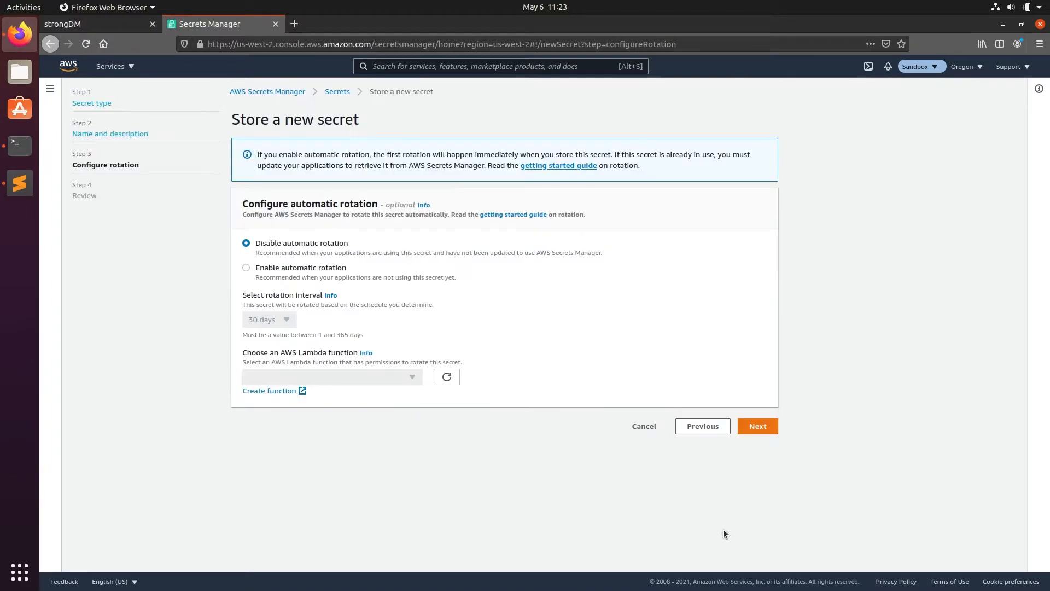
- Keep automatic rotation disabled, review and store the secret
left_click(758, 426)
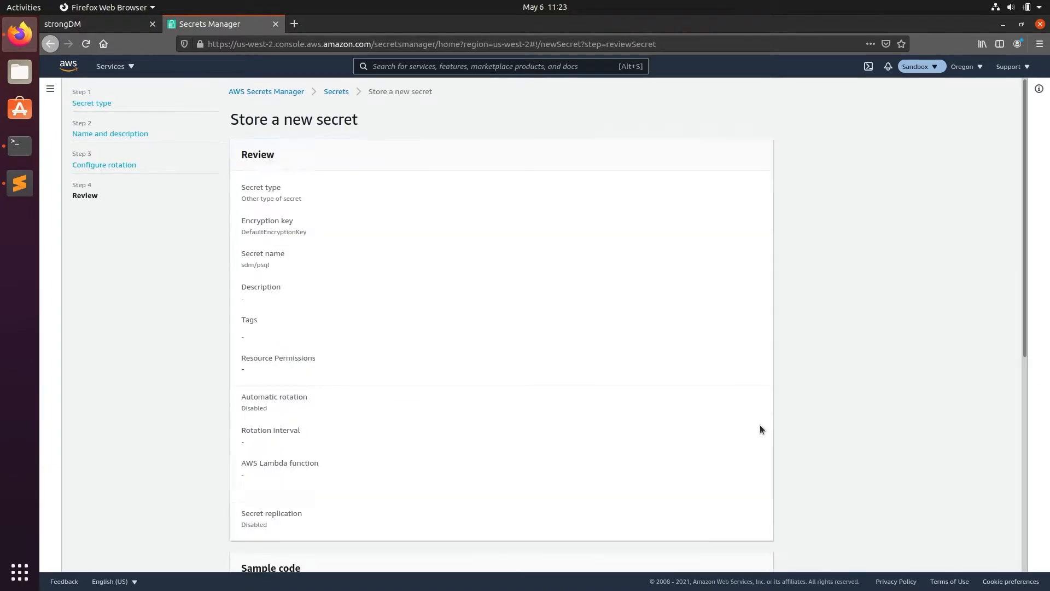
scroll("down", 3)
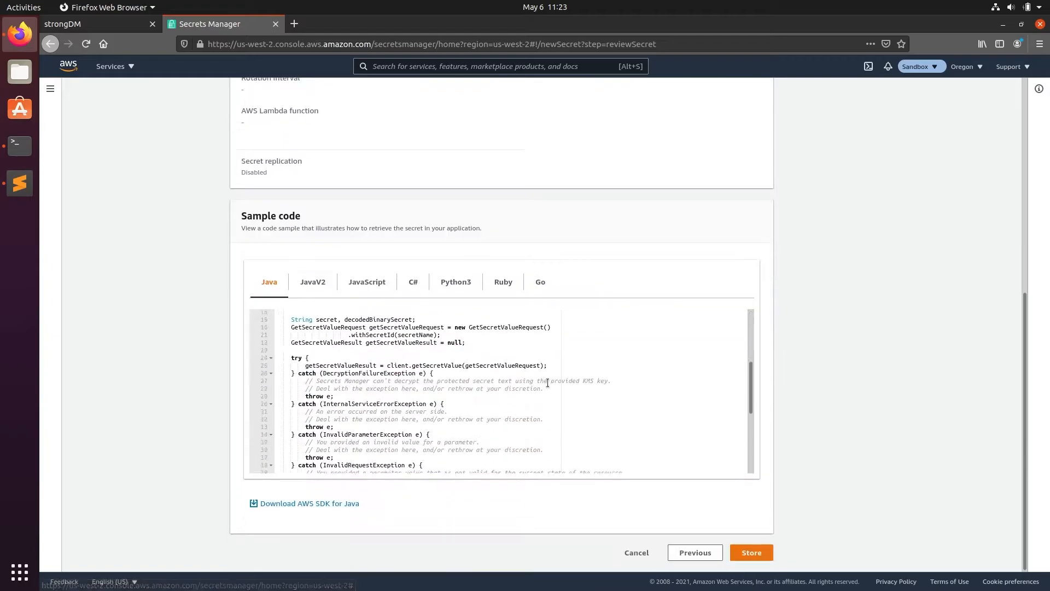
left_click(751, 552)
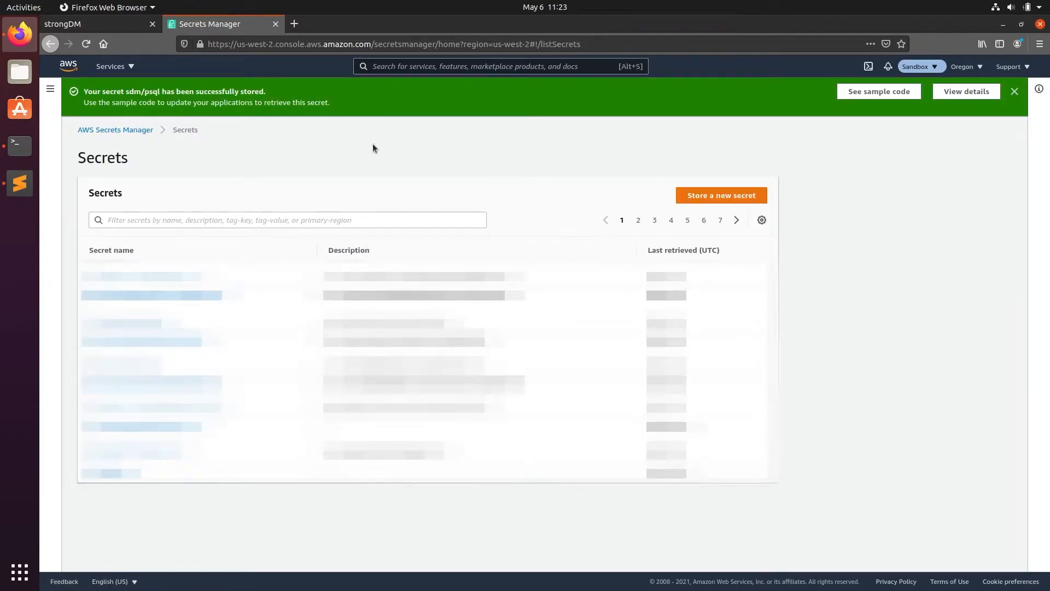
mouse_move(133, 156)
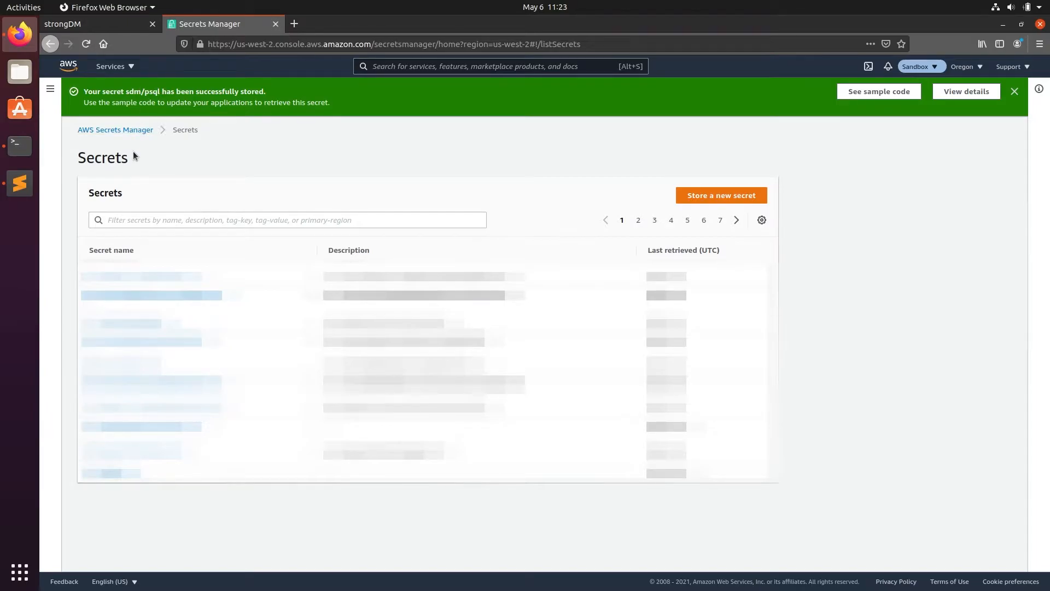
- Go to the EC2 service and show the running instances
left_click(110, 66)
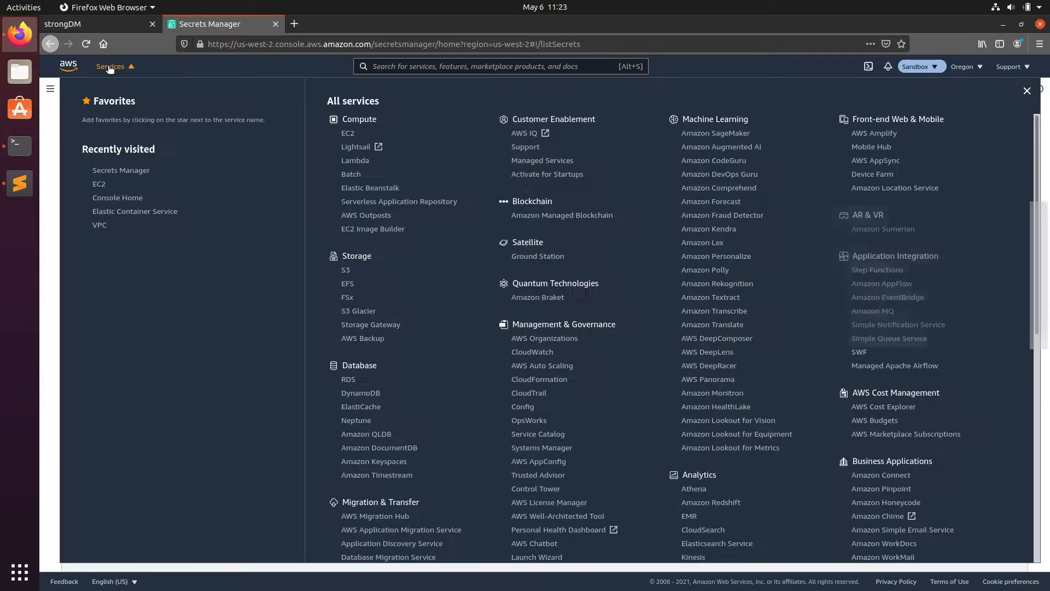
mouse_move(98, 184)
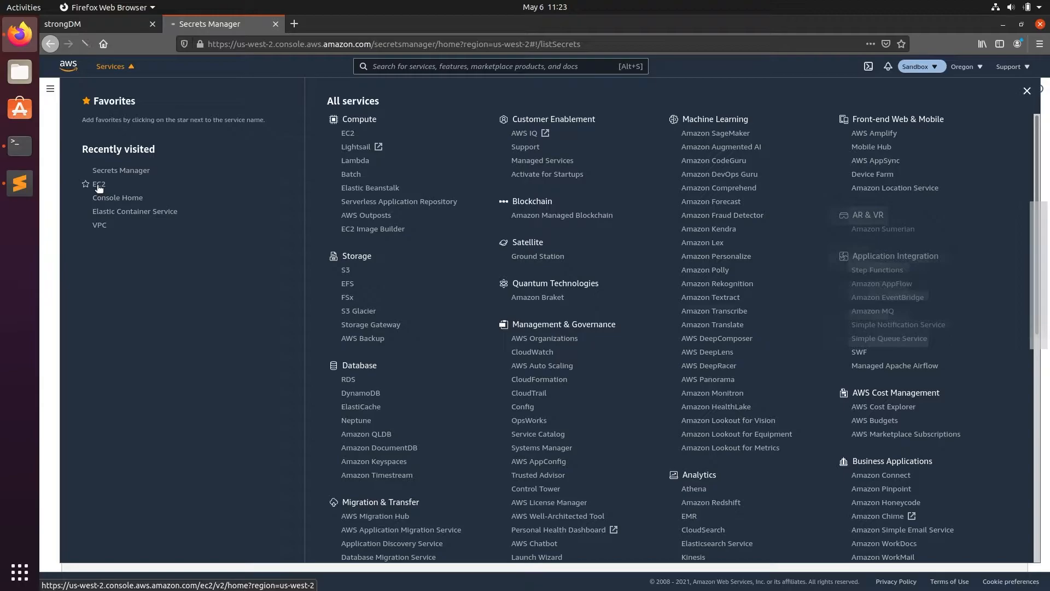
left_click(99, 184)
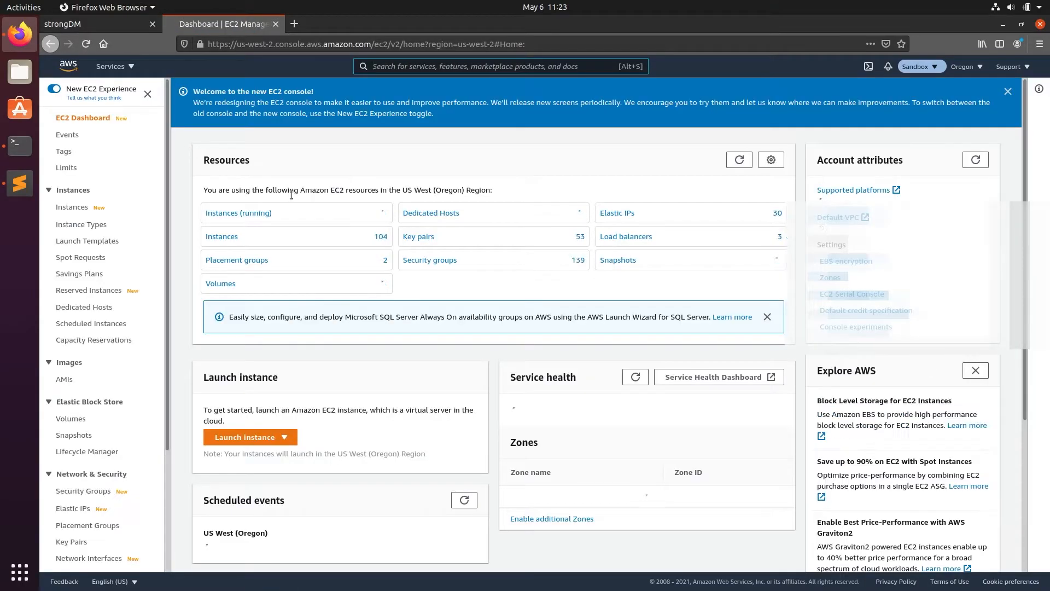
left_click(239, 212)
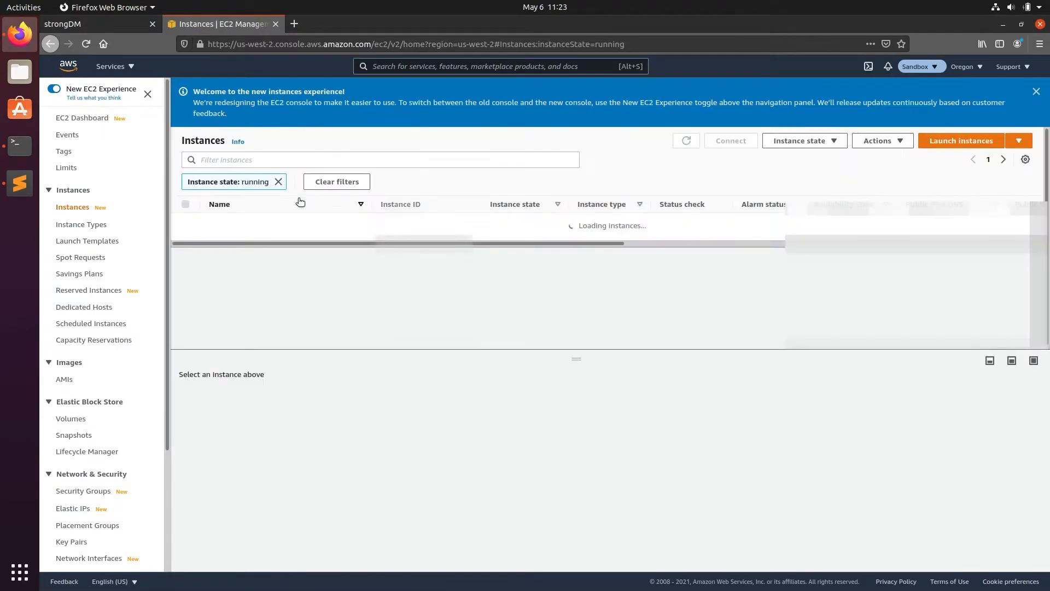
type("jtu")
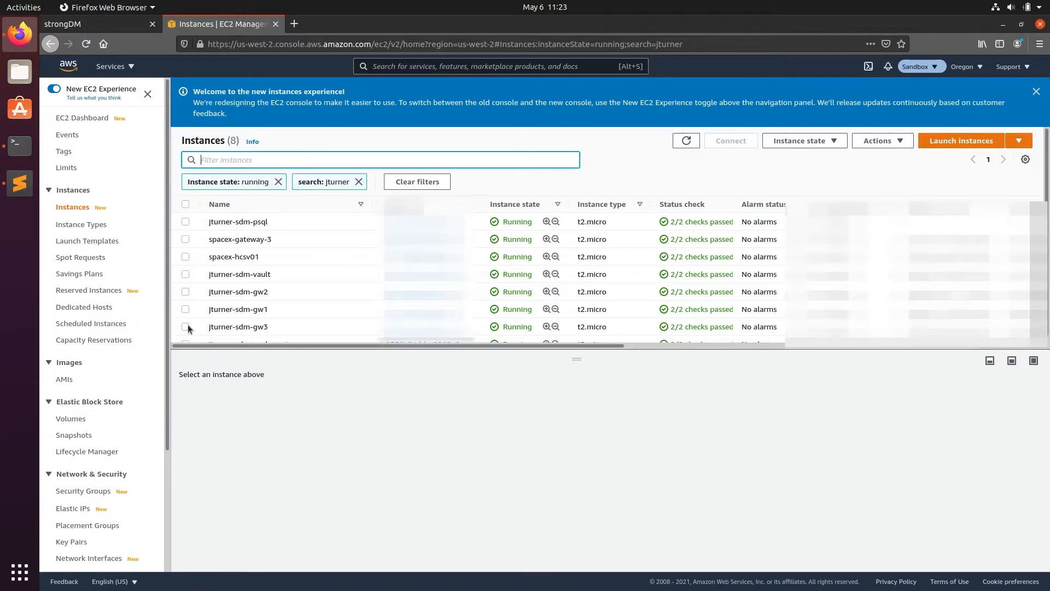
left_click(186, 326)
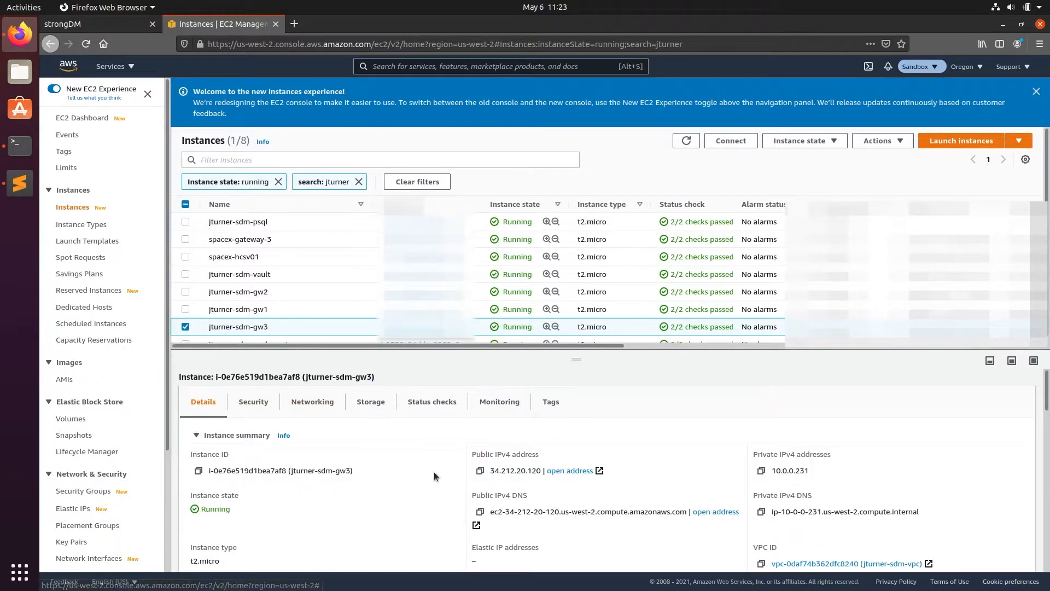
scroll("down", 3)
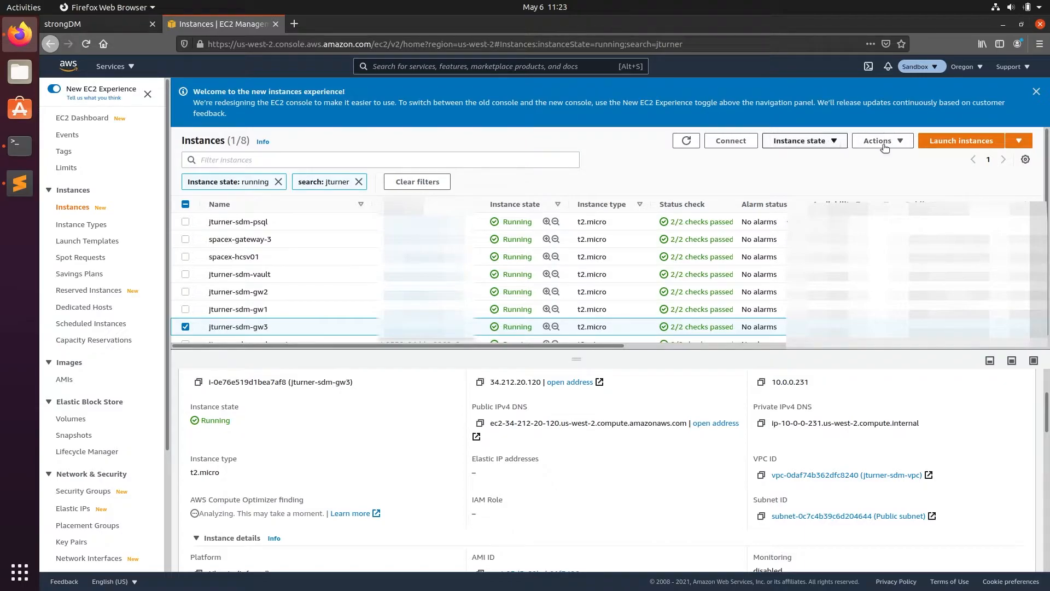
- Modify the instance's IAM role to Ec2-secretsmanager and save
left_click(881, 141)
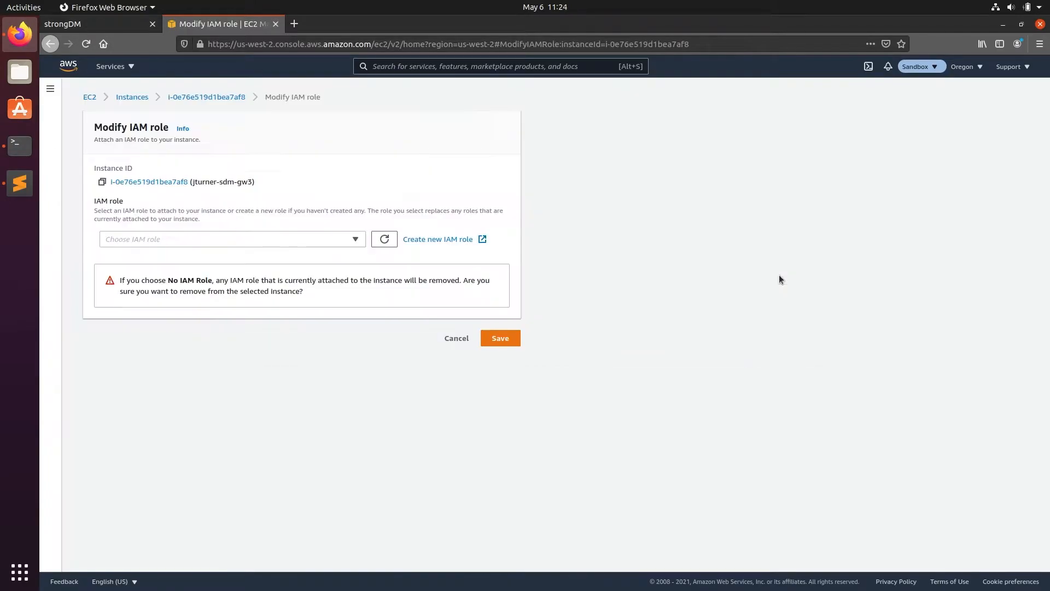
left_click(232, 240)
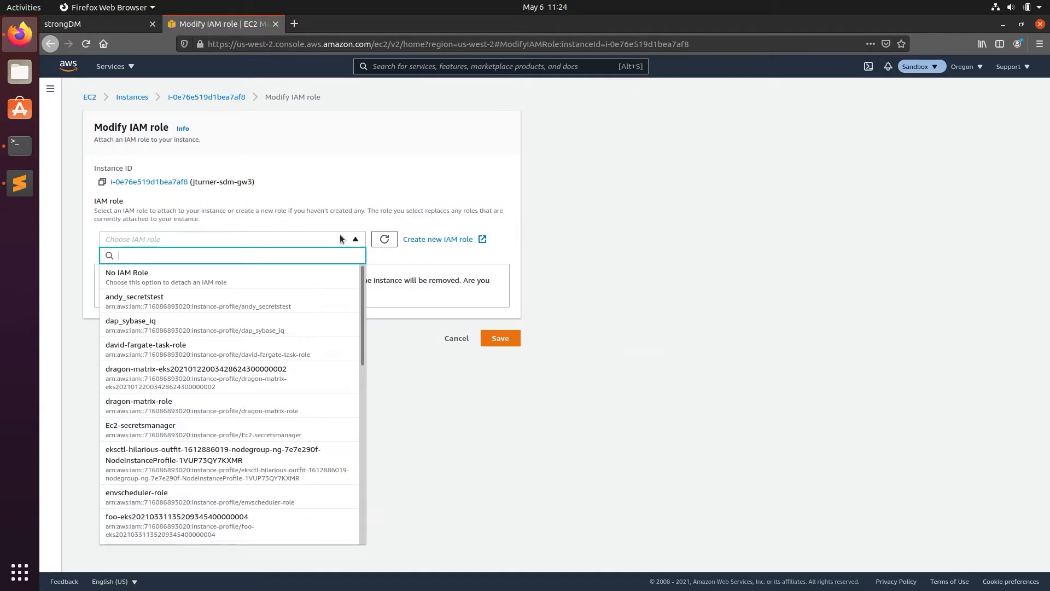
type("secrets")
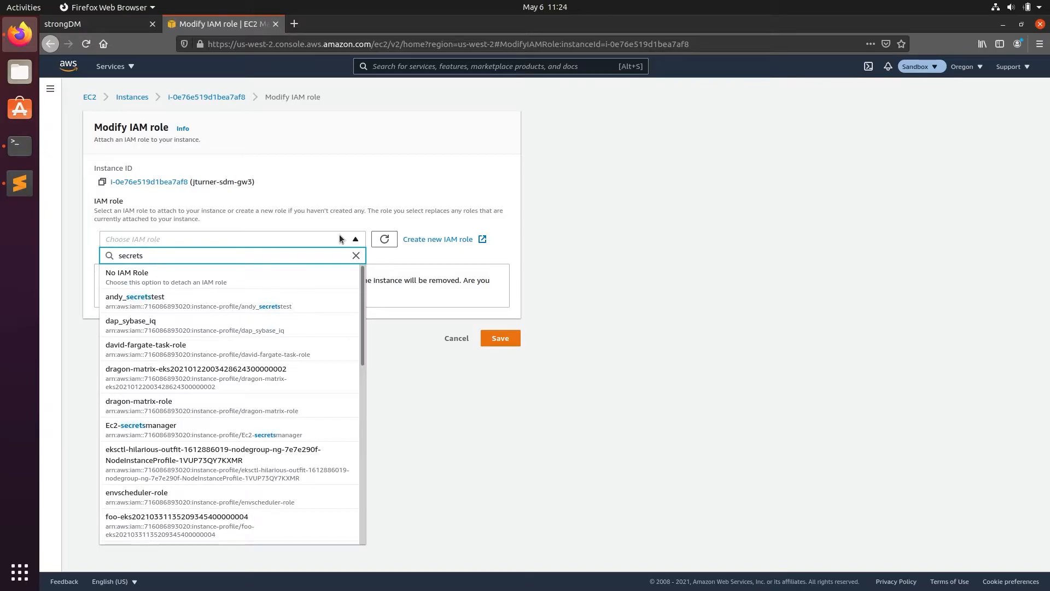
type("man")
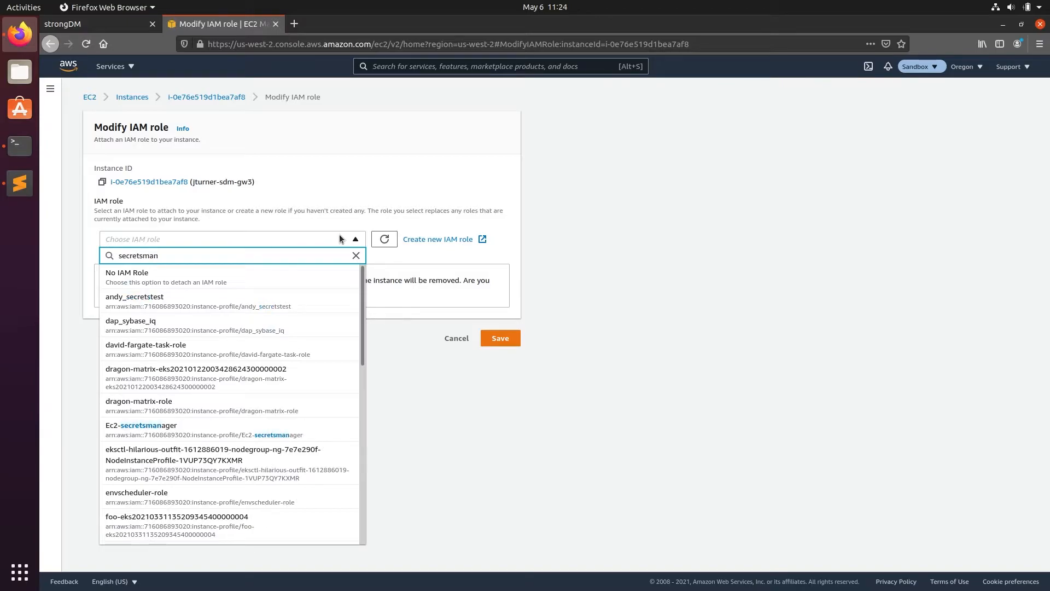
mouse_move(244, 435)
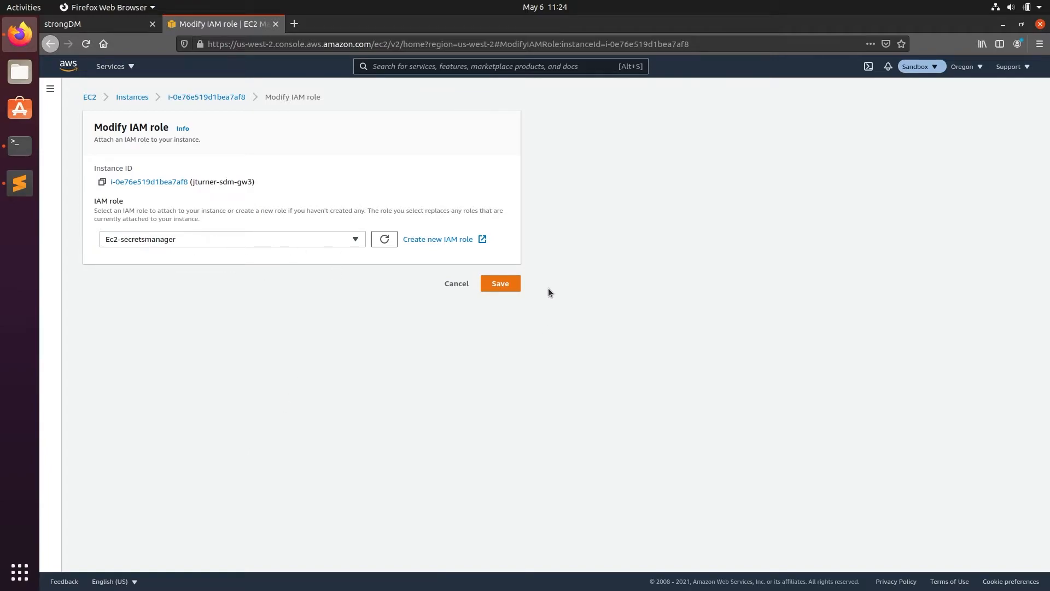
left_click(500, 283)
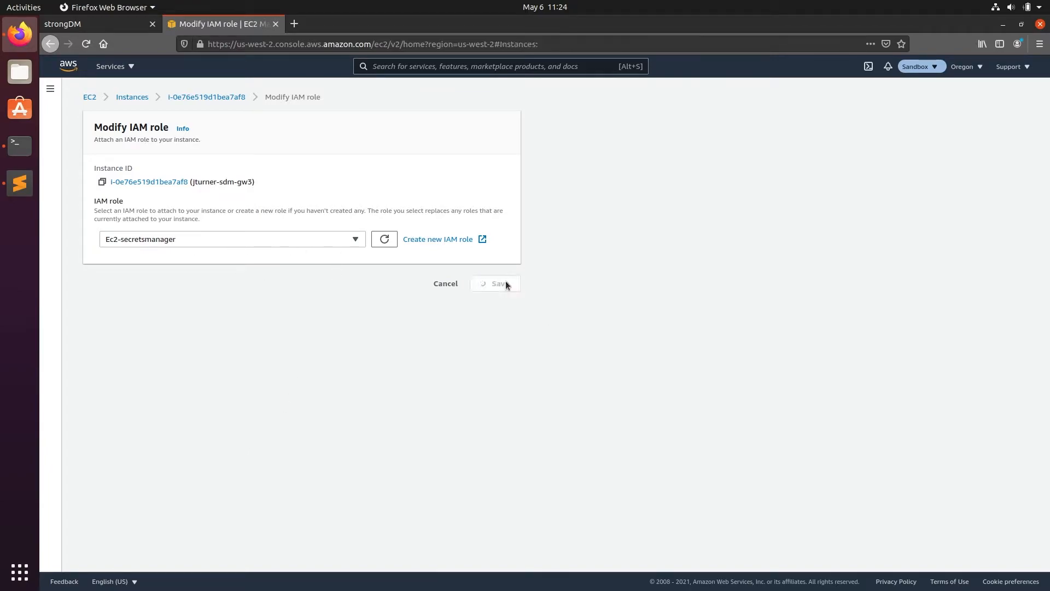
left_click(495, 284)
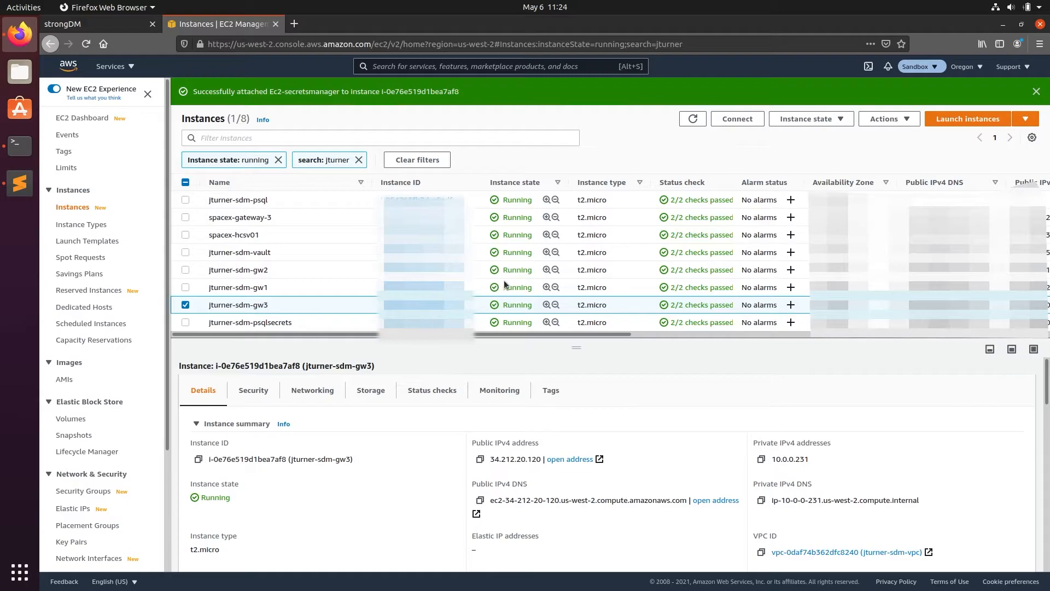
mouse_move(101, 24)
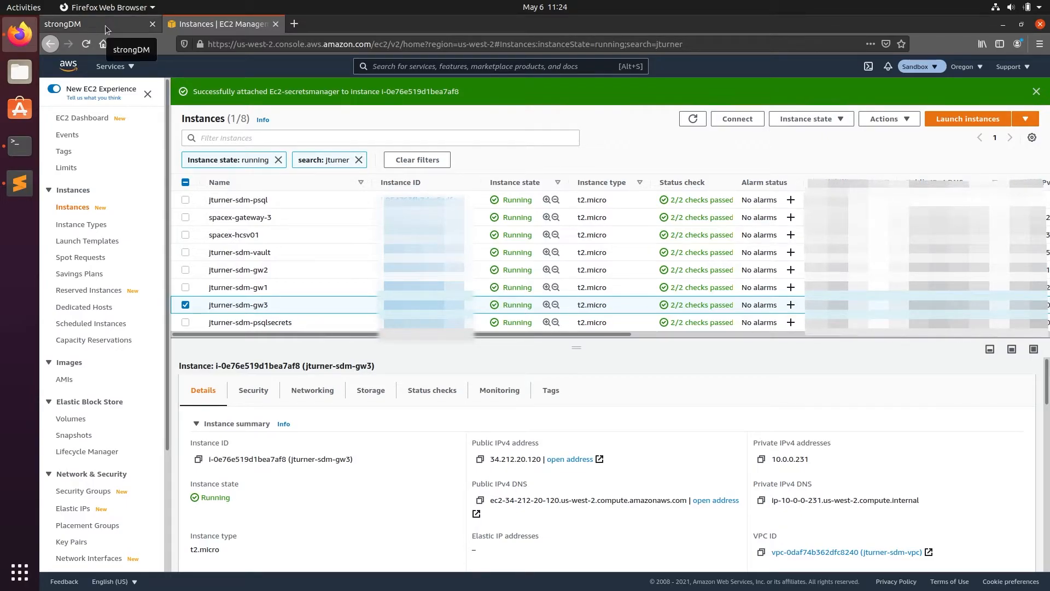
- In the strongDM admin Settings, go to Secret Stores and start adding one
left_click(97, 23)
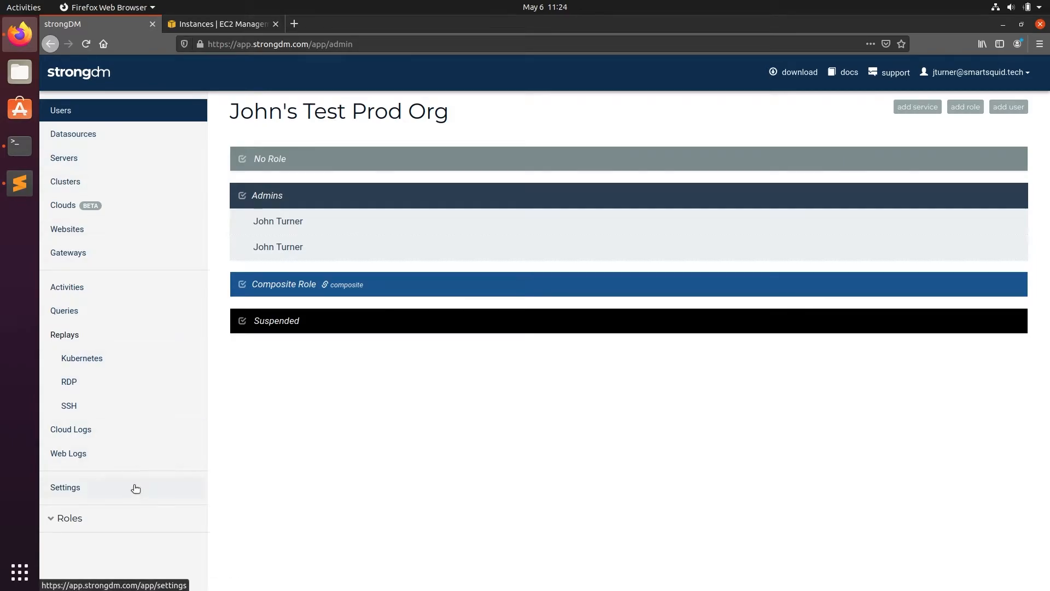
left_click(65, 487)
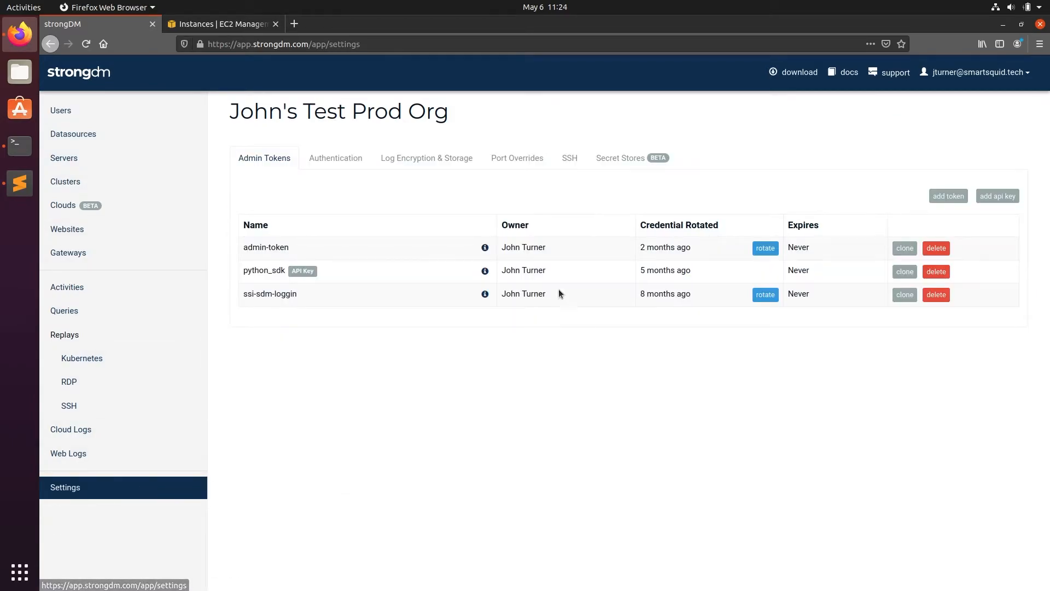
left_click(620, 158)
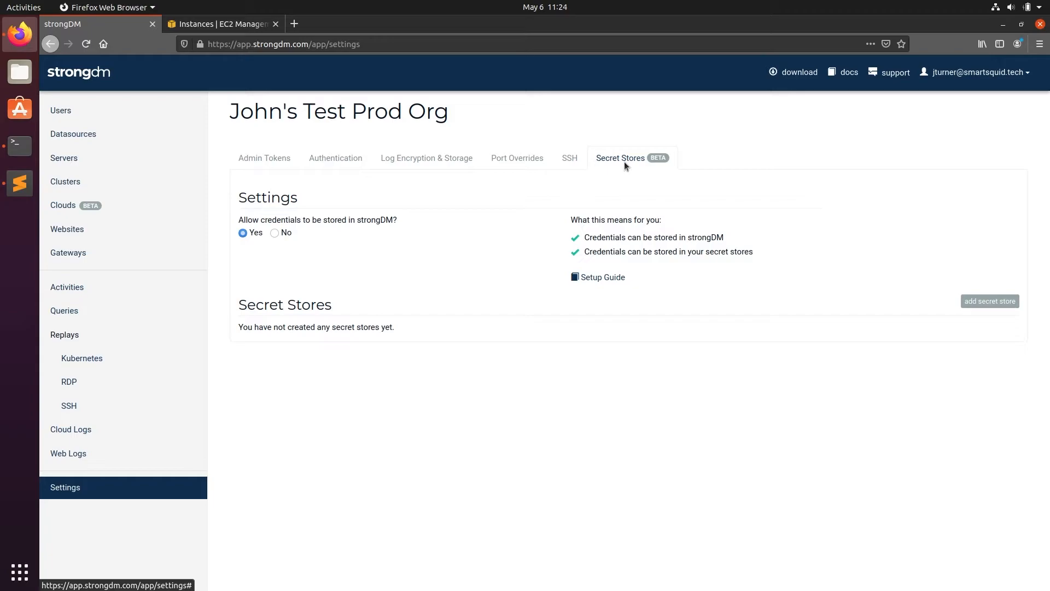
left_click(989, 301)
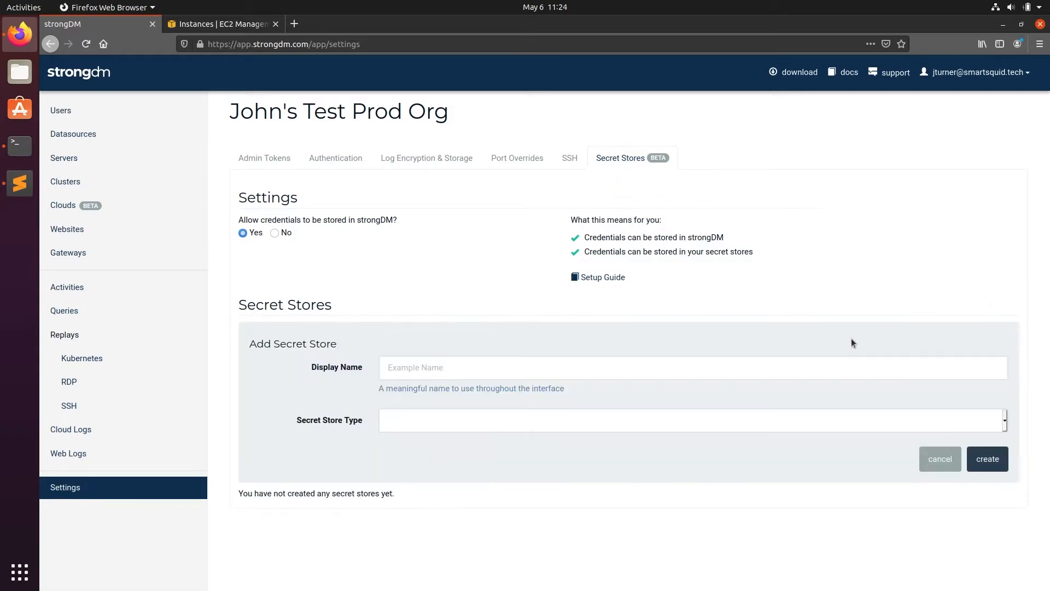
- Create secret store aws-secrets of type AWS Secrets Manager in region us-west-2
type("aws-secres")
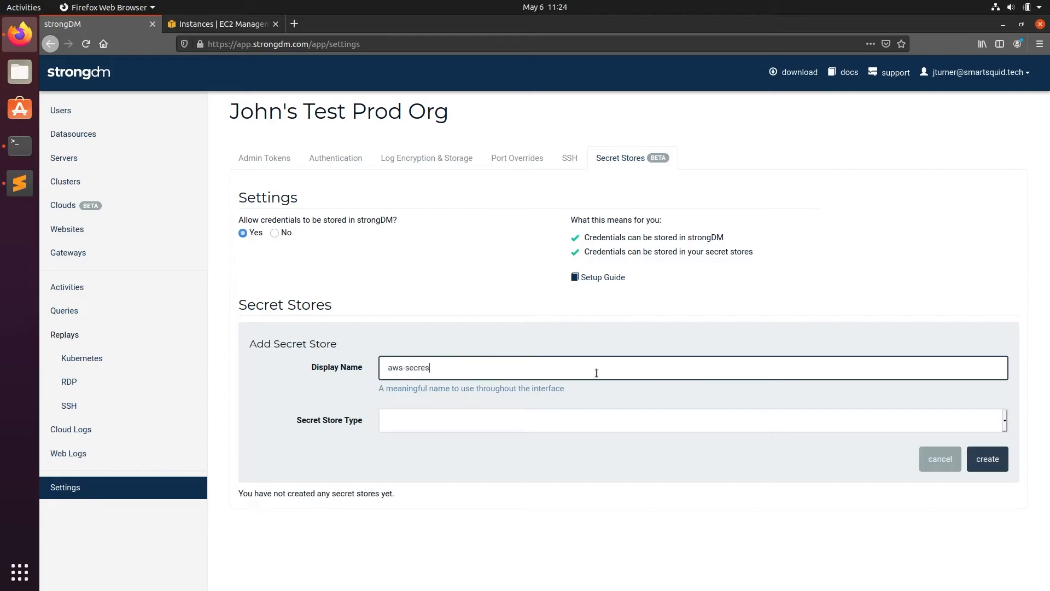
type("t")
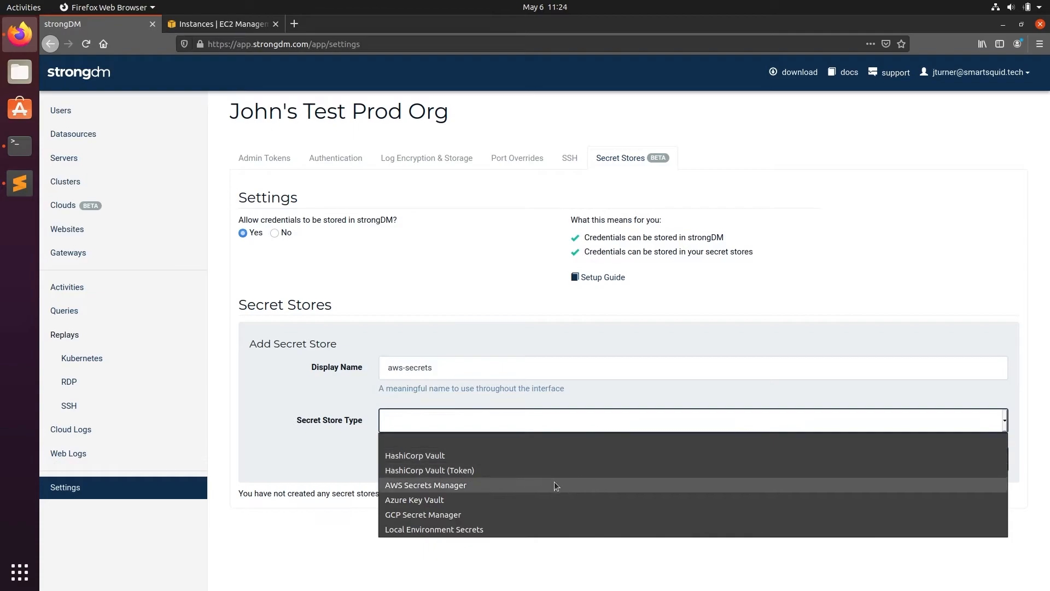
left_click(425, 485)
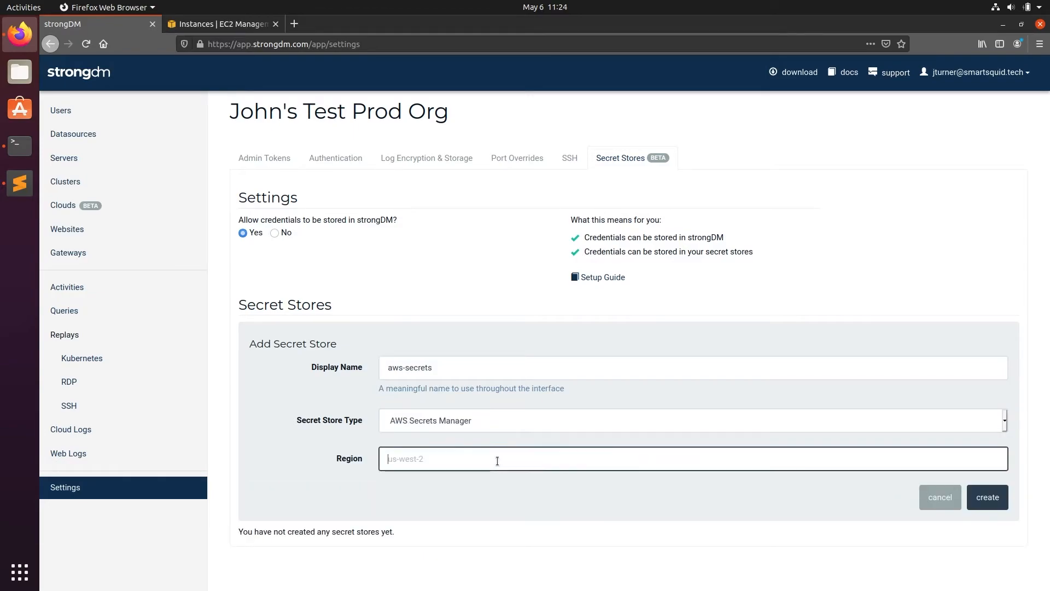
type("us-west")
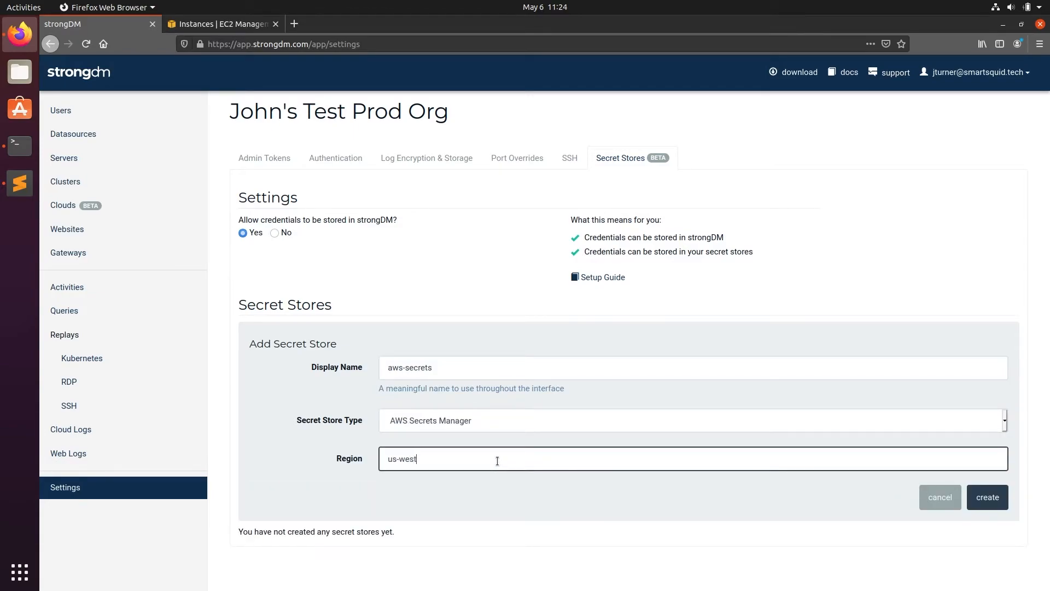
type("-2")
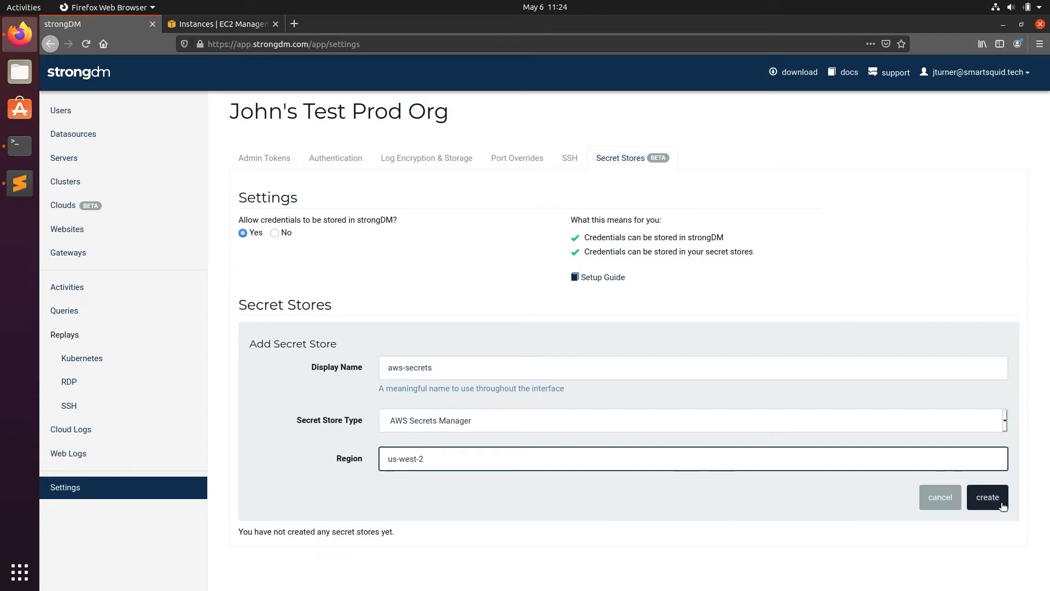
left_click(987, 497)
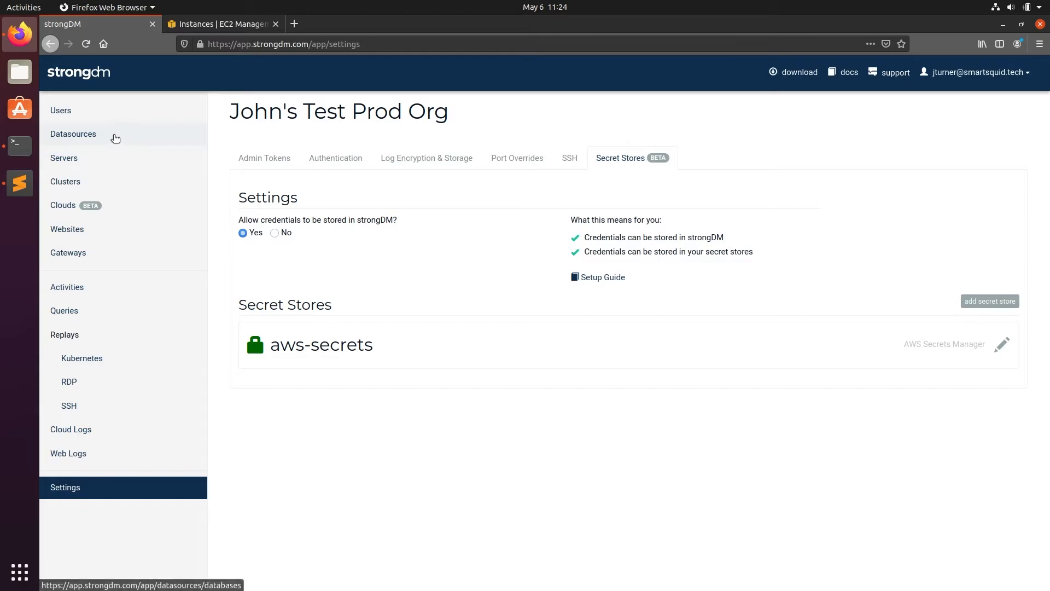
- Start a new PostgreSQL datasource and copy the psql-secrets hostname
left_click(73, 133)
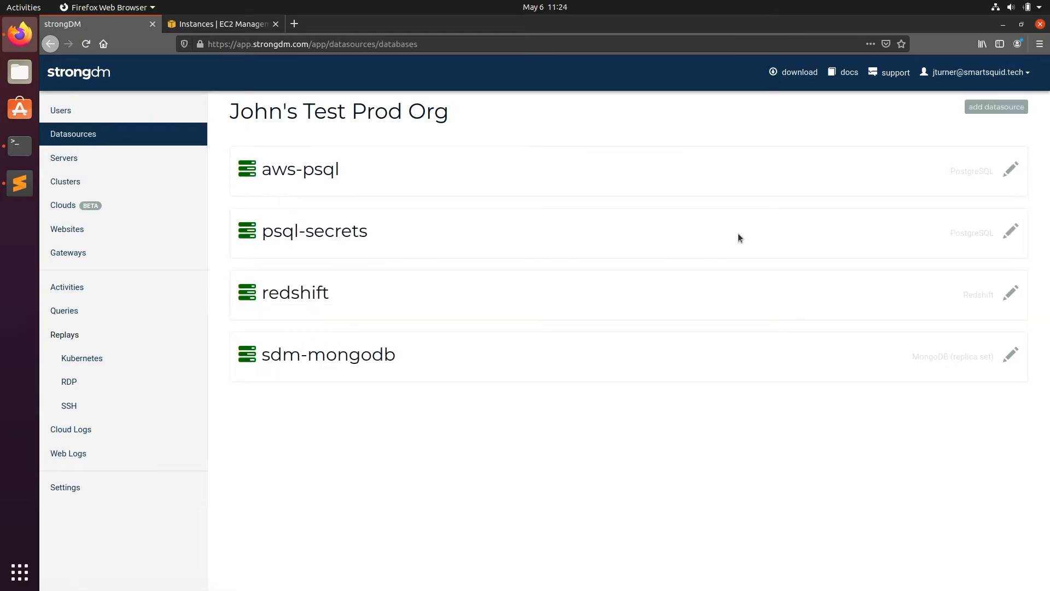
left_click(995, 106)
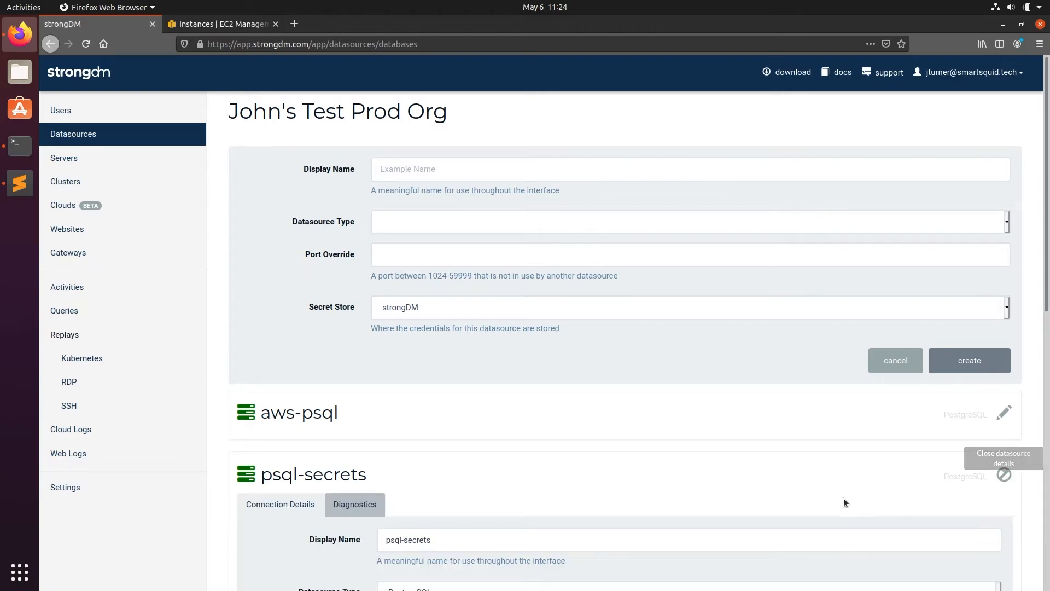
scroll("down", 3)
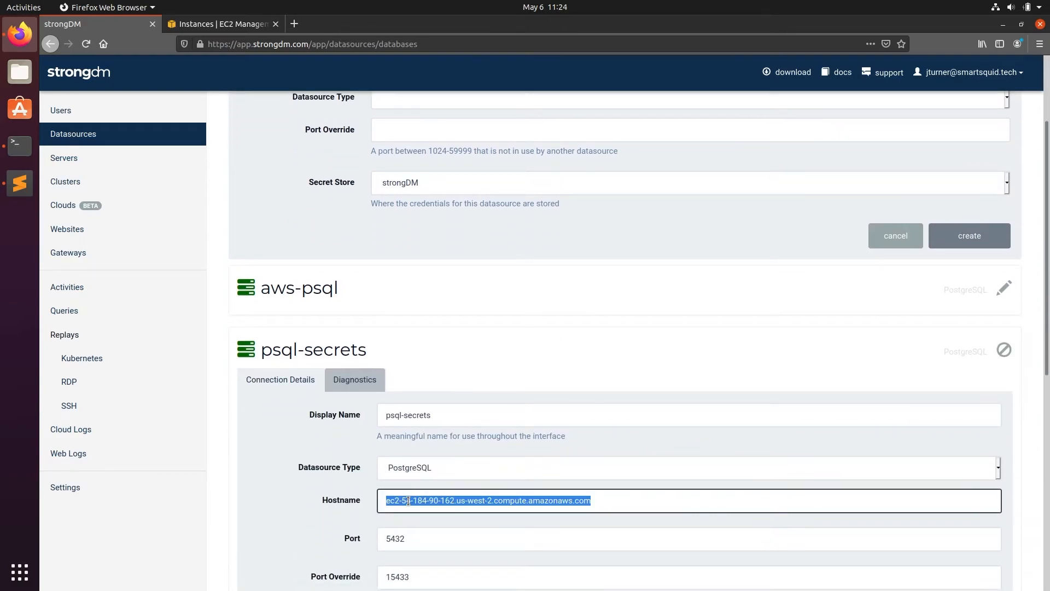
right_click(488, 500)
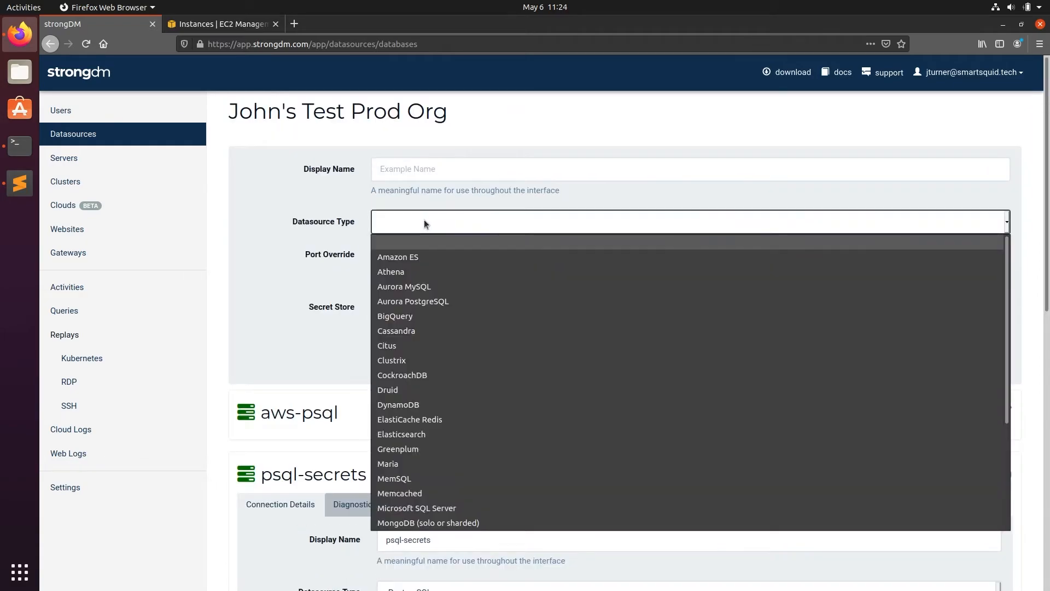
- Paste the copied EC2 hostname into the new datasource with database sdm
scroll("down", 3)
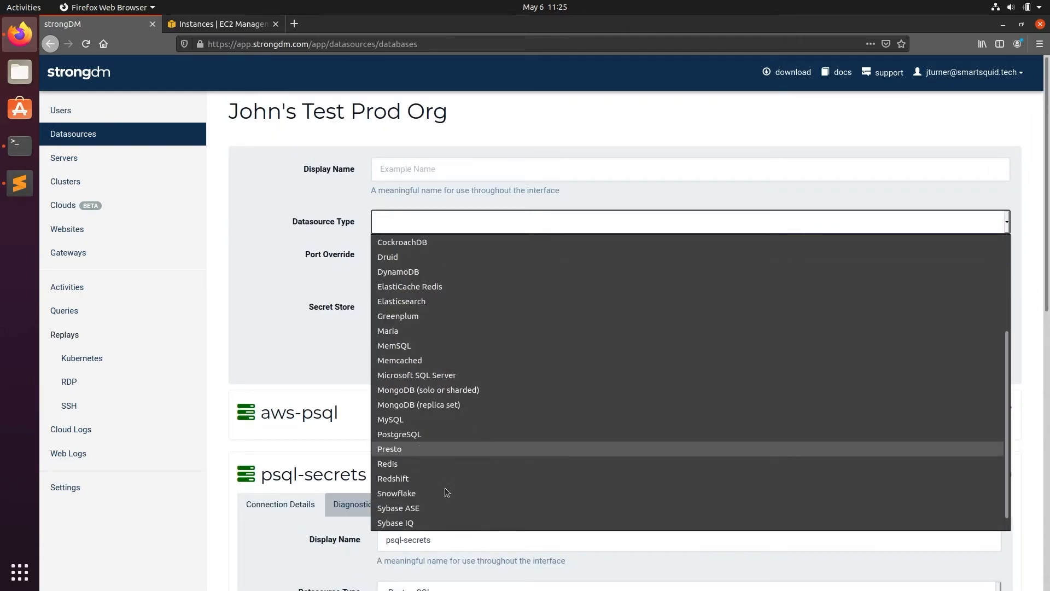
scroll("down", 3)
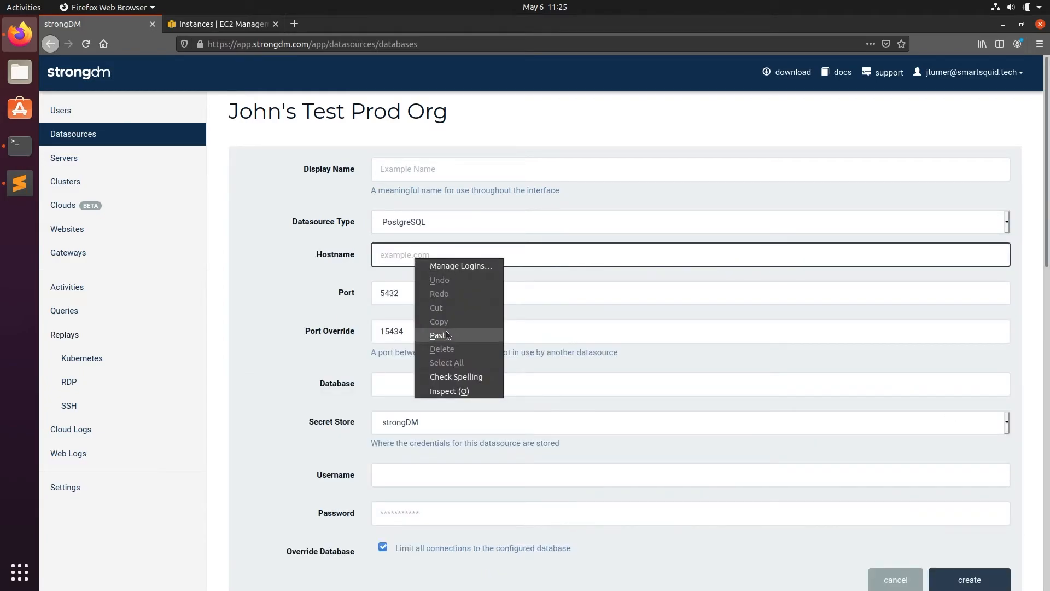
left_click(436, 335)
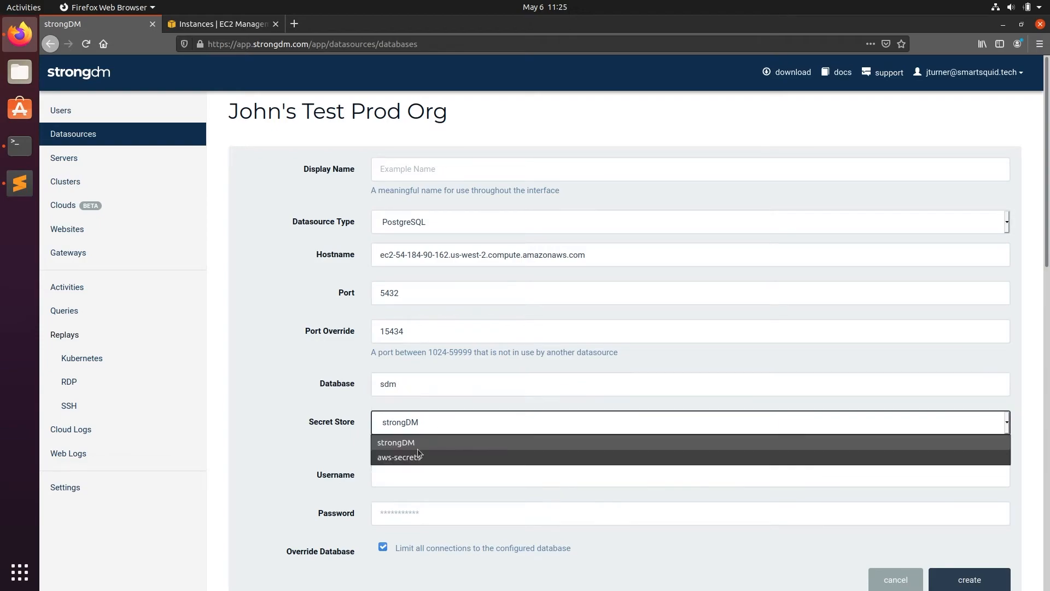
- Select aws-secrets as the secret store and name the datasource aws-psql-secrets
left_click(400, 457)
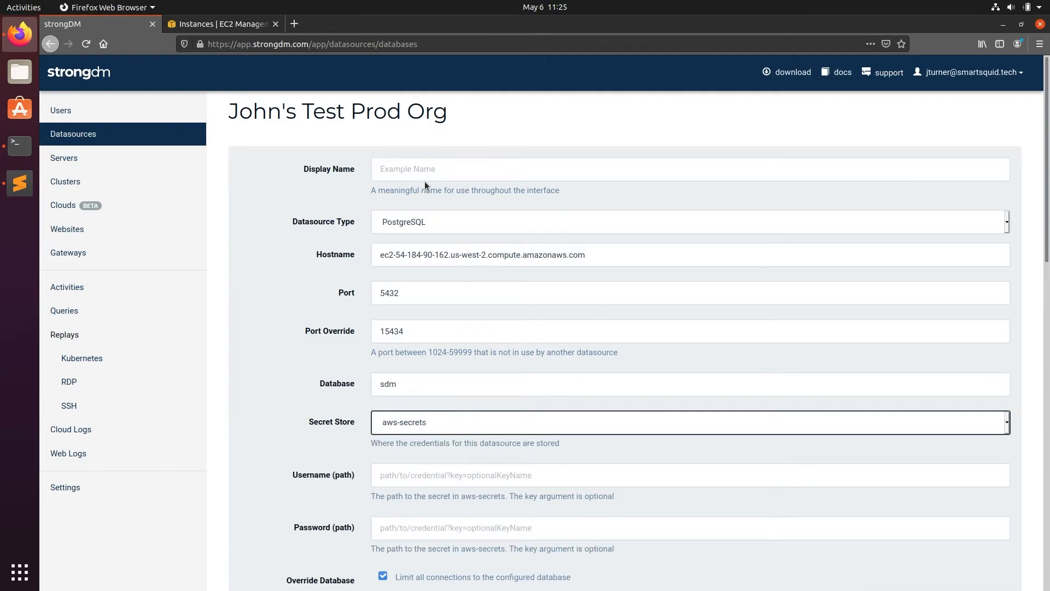
type("aws-")
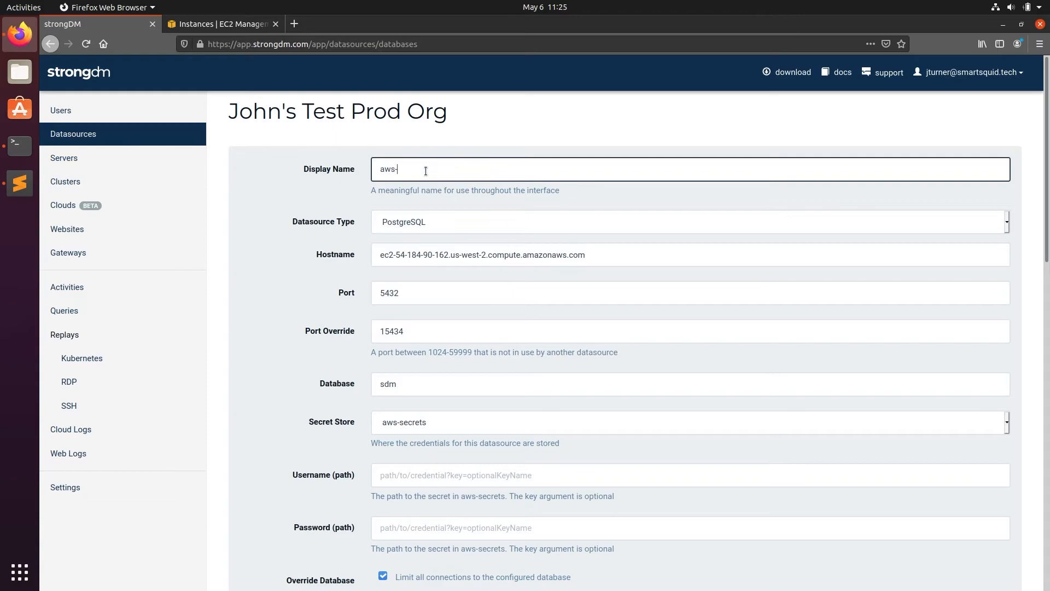
type("psql-")
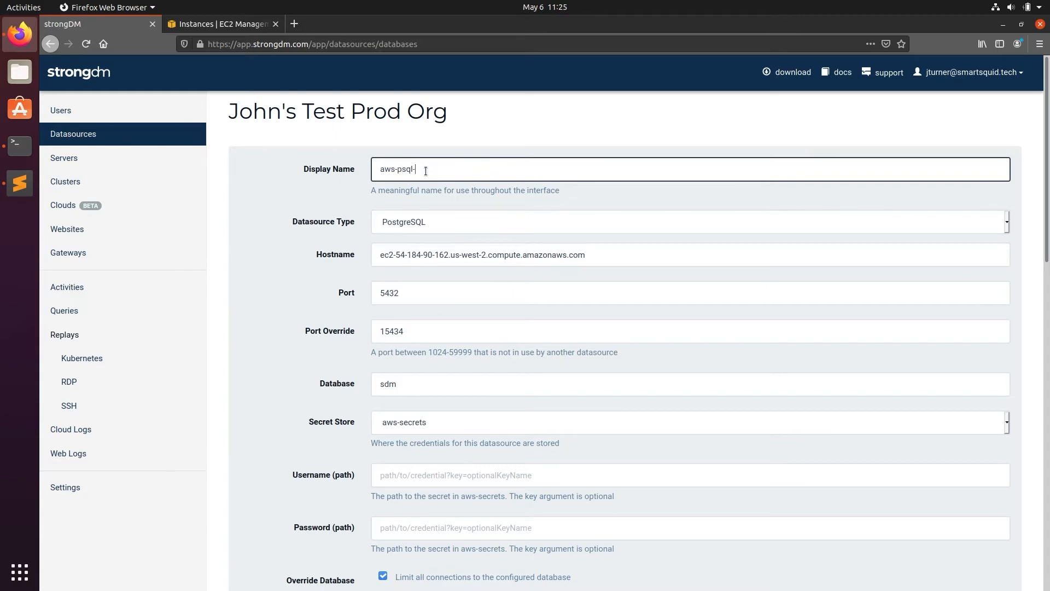
type("secrets")
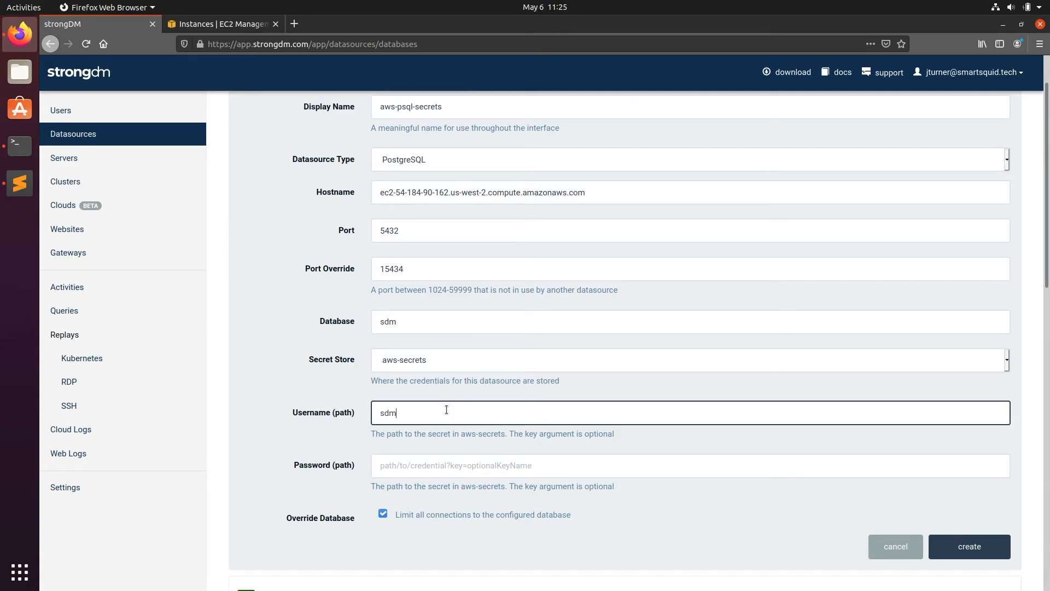
- Set username path sdm/psql?key=username, password path sdm/psql?key=password, and create the datasource
type("/psq")
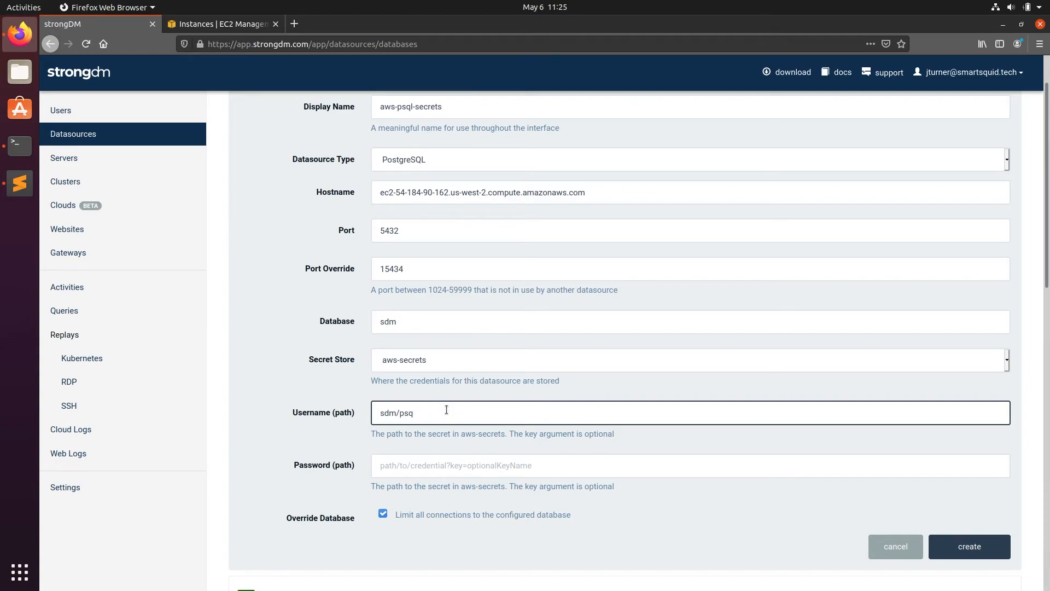
type("l")
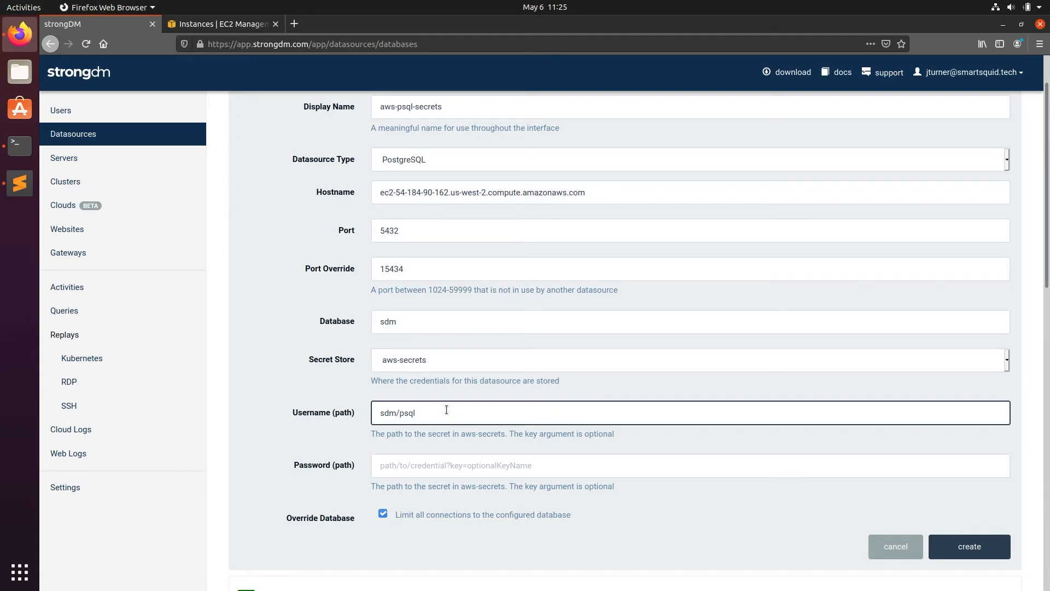
type("?key=")
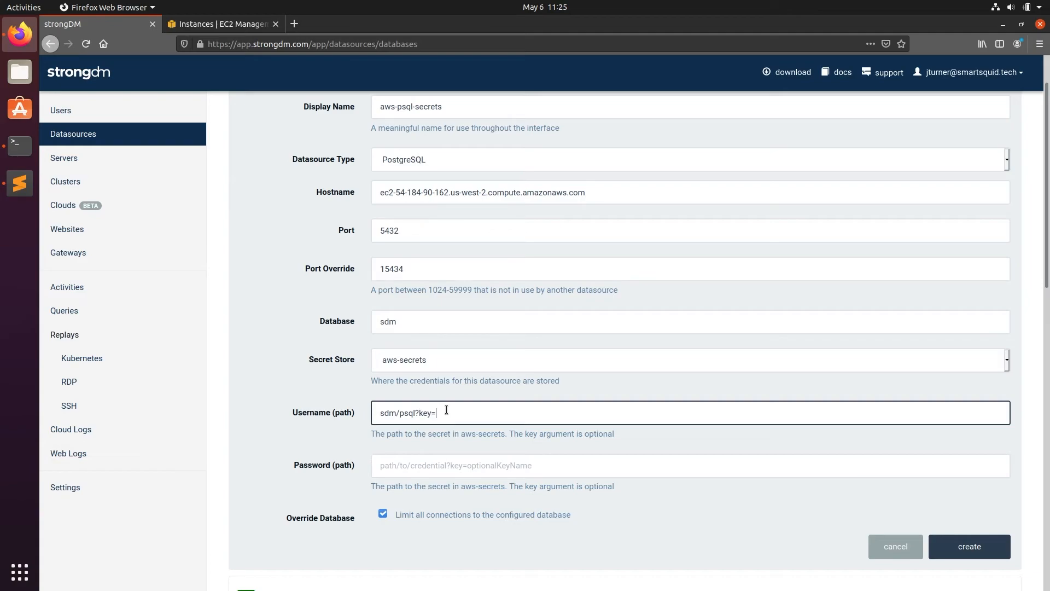
type("username")
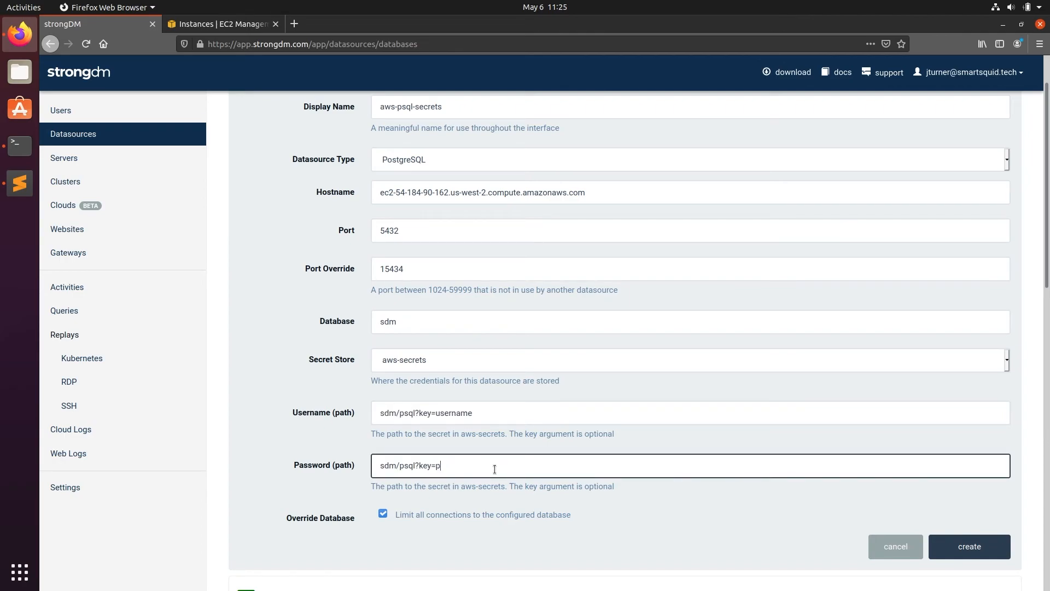
type("assword")
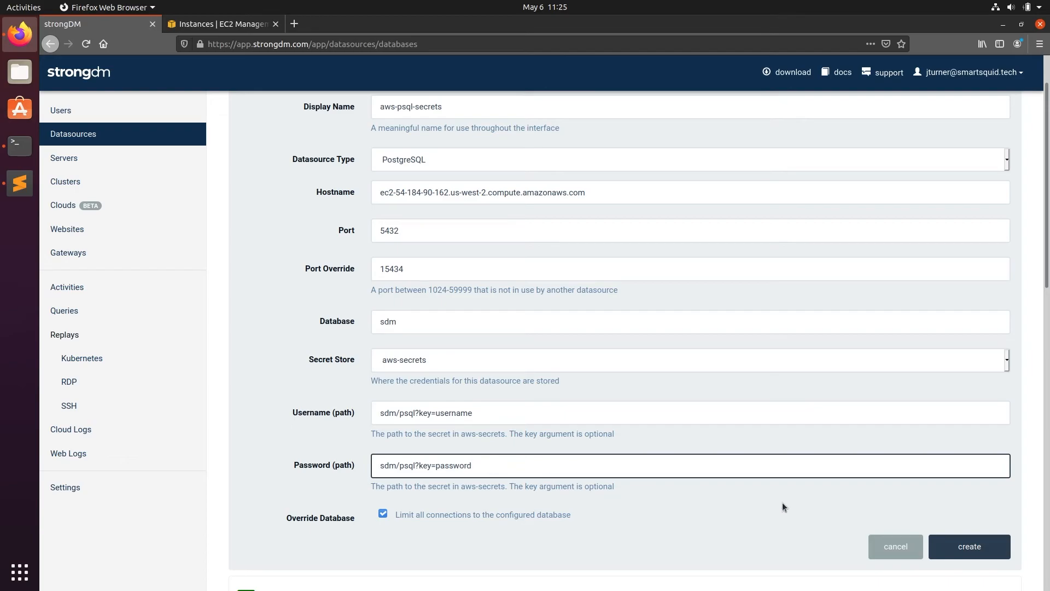
left_click(968, 546)
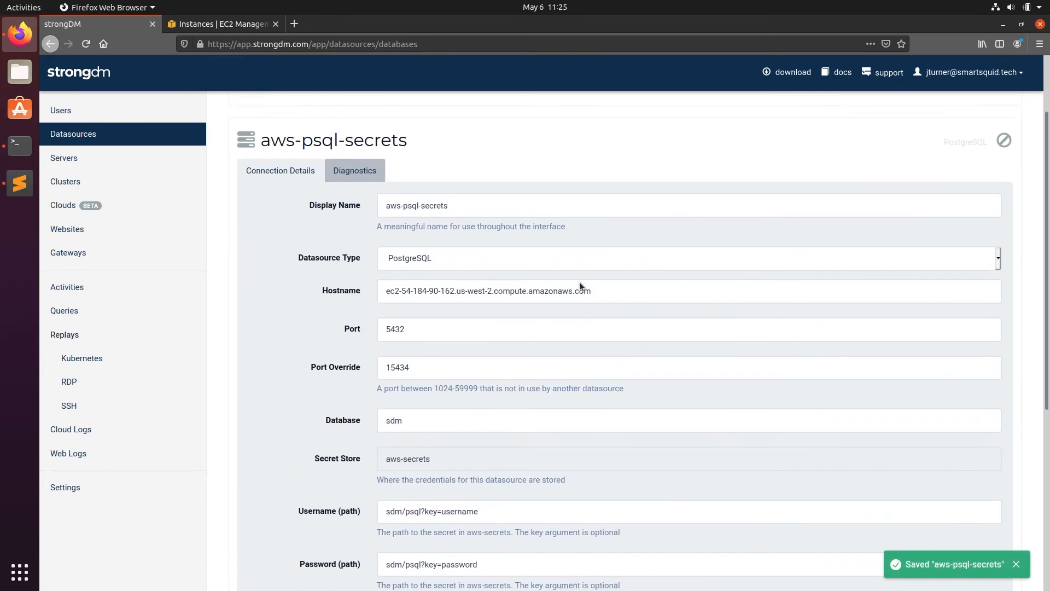
scroll("up", 3)
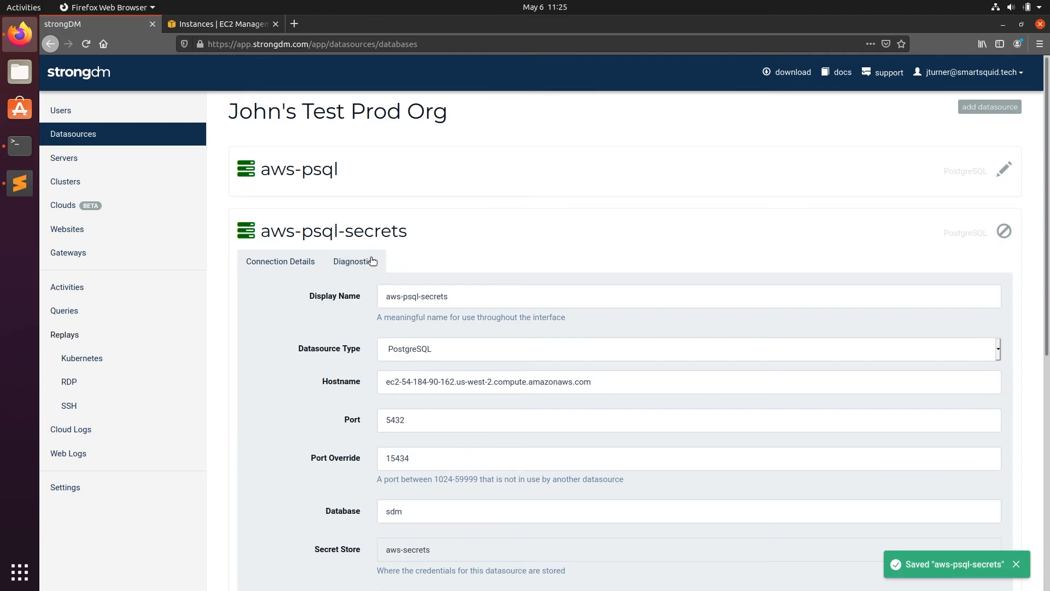
left_click(355, 262)
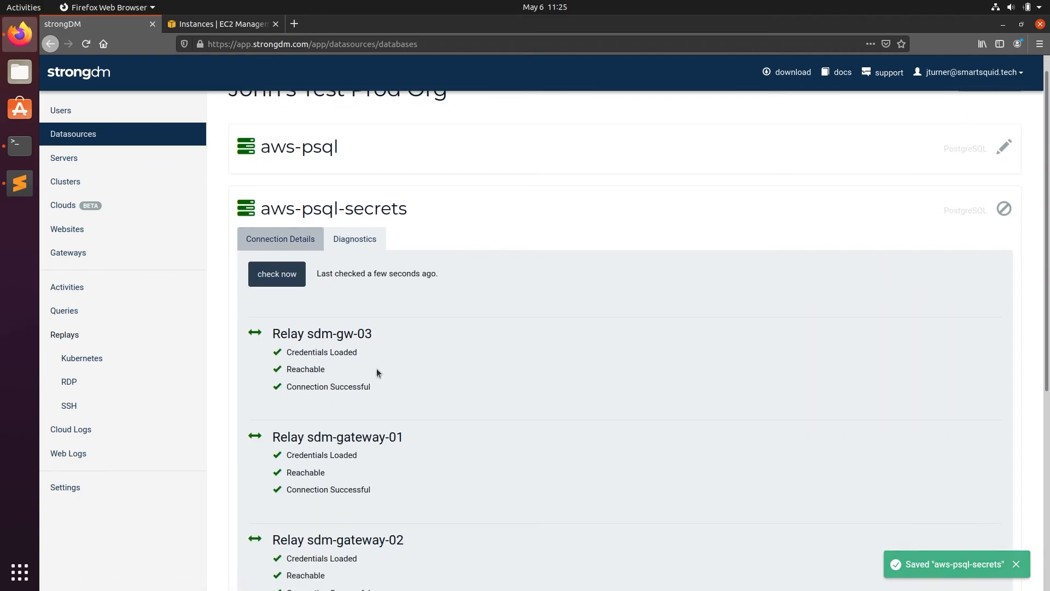
scroll("down", 3)
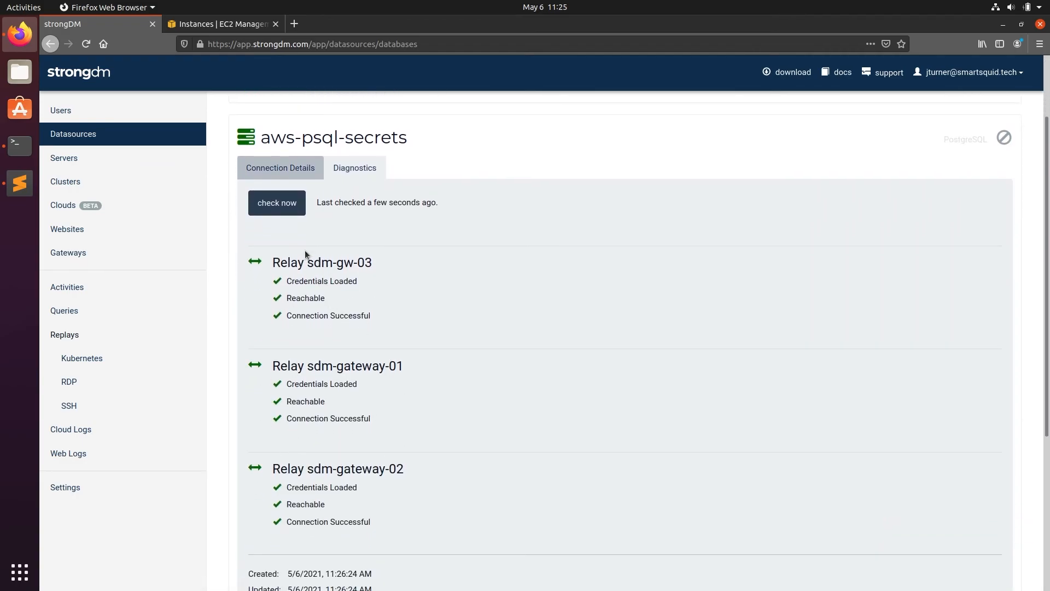
left_click(280, 167)
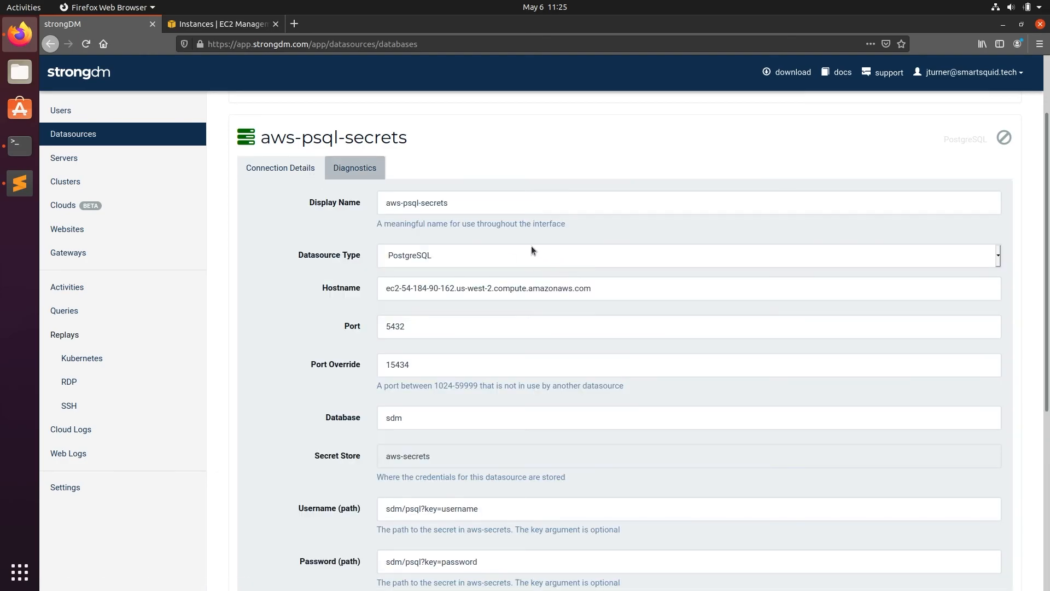
mouse_move(516, 244)
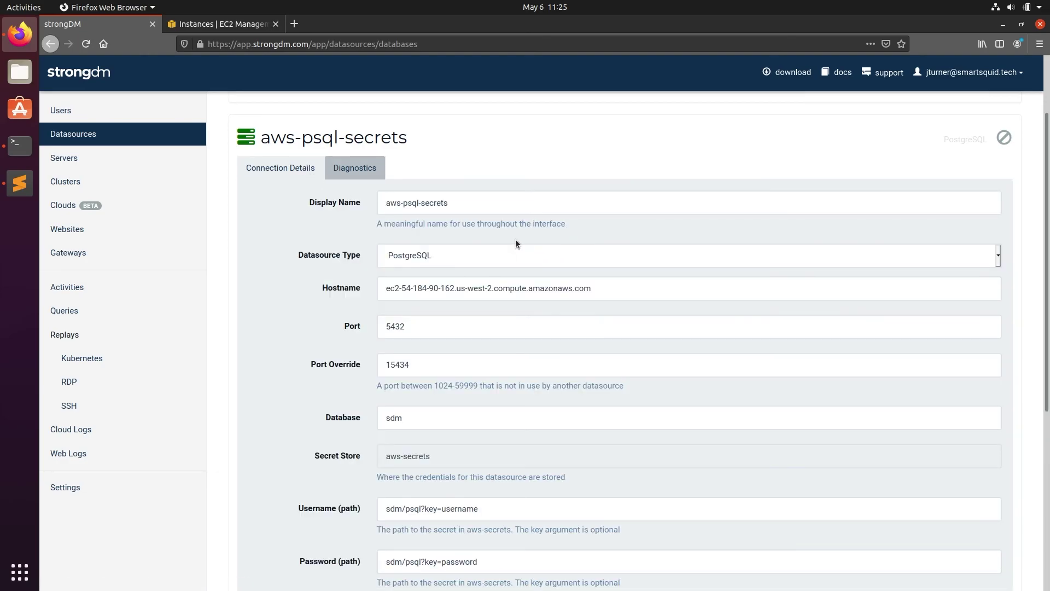